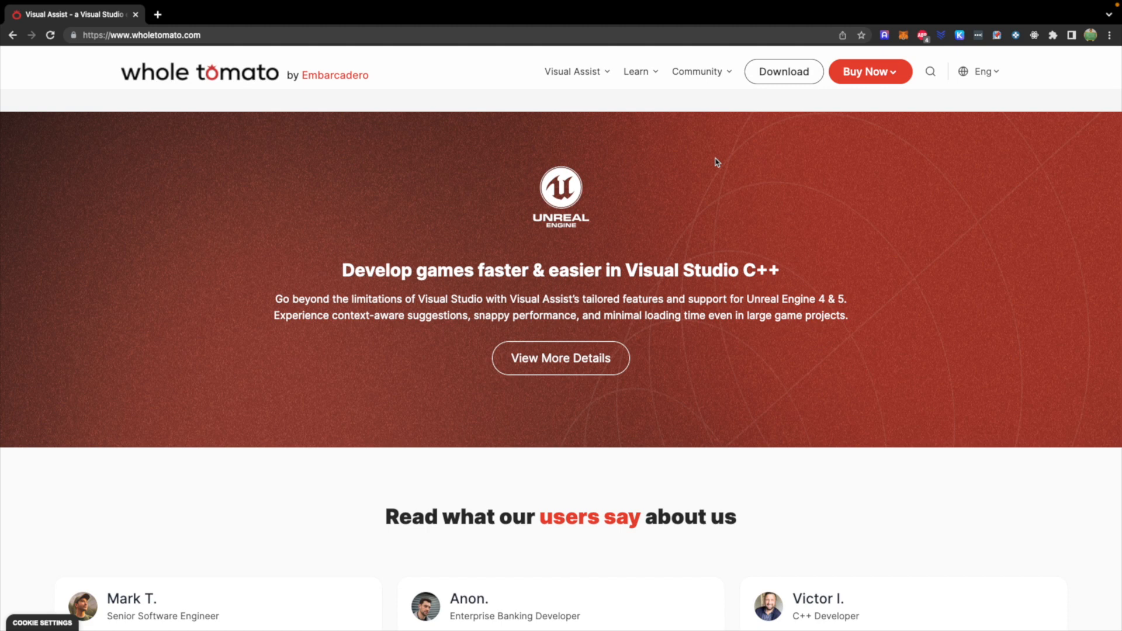
mouse_move(711, 168)
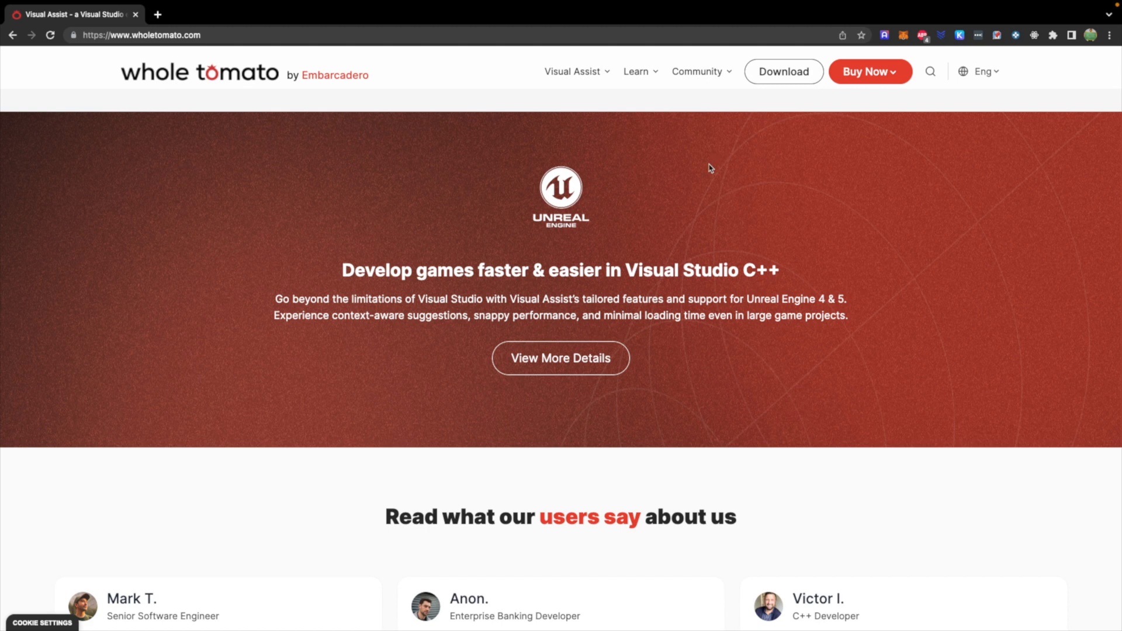
mouse_move(852, 232)
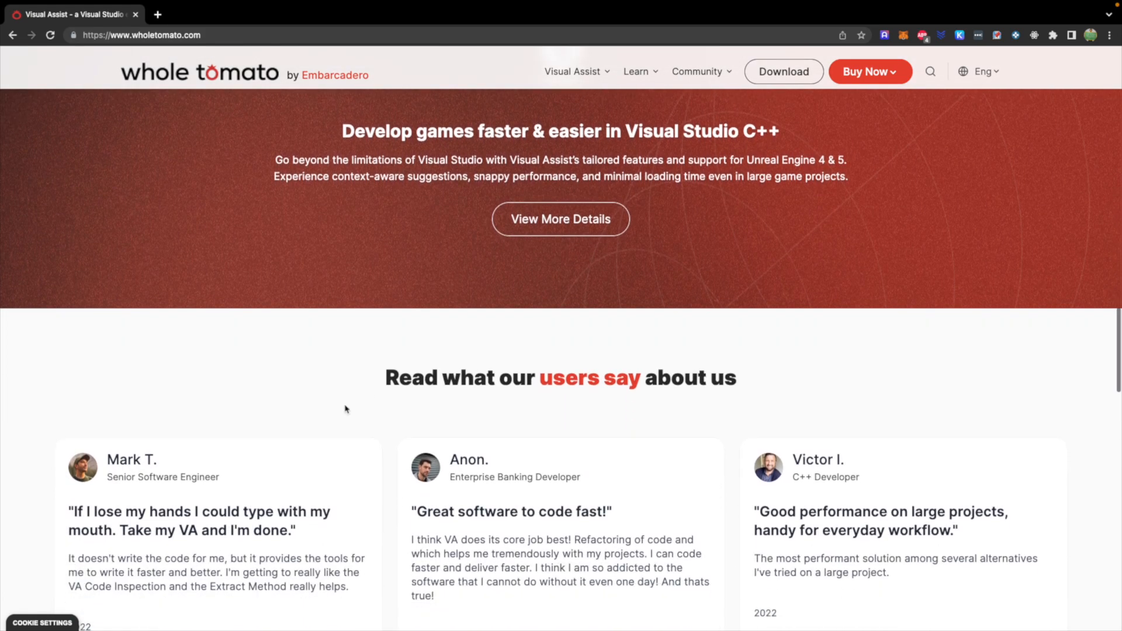
- Label int guessCount = 0; with //initialization and the while line with //condition
scroll(down, 3)
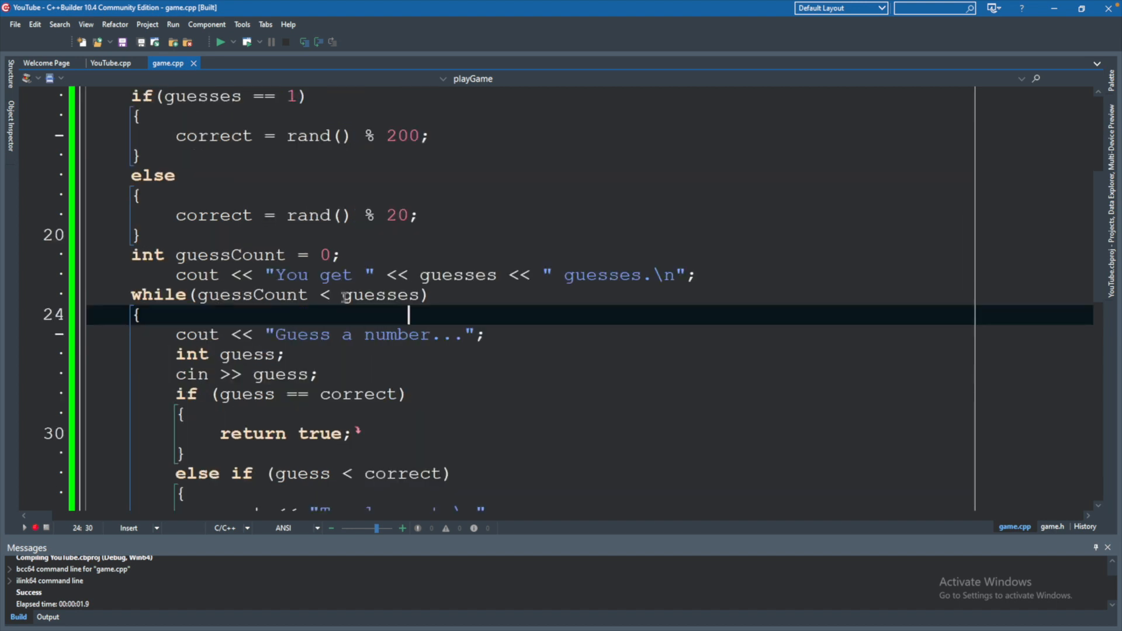
double_click(252, 295)
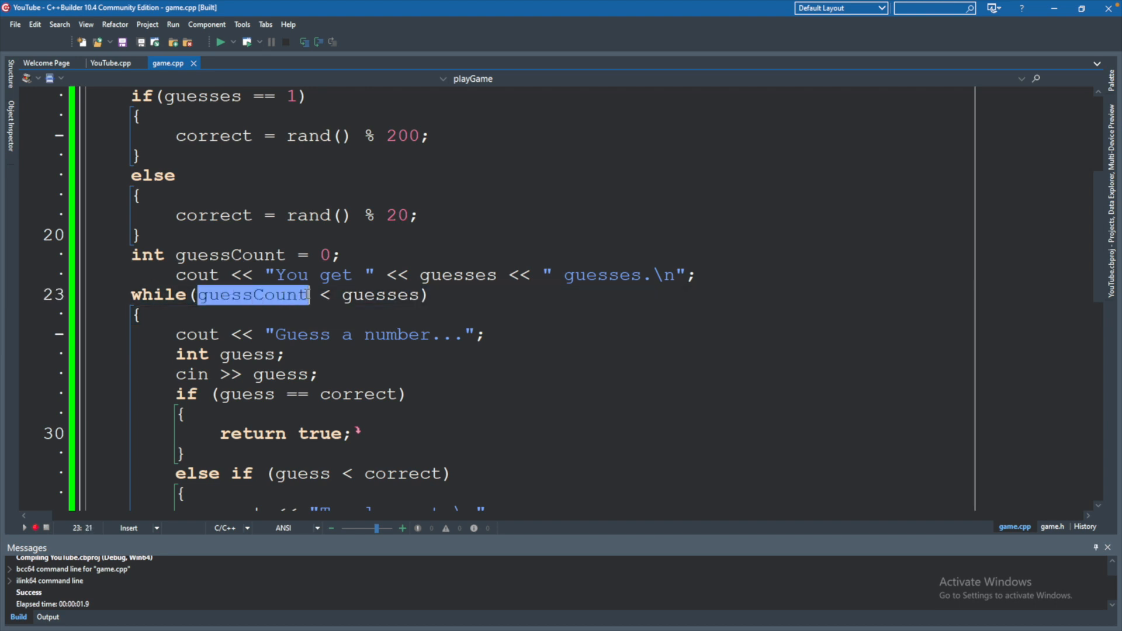
double_click(384, 295)
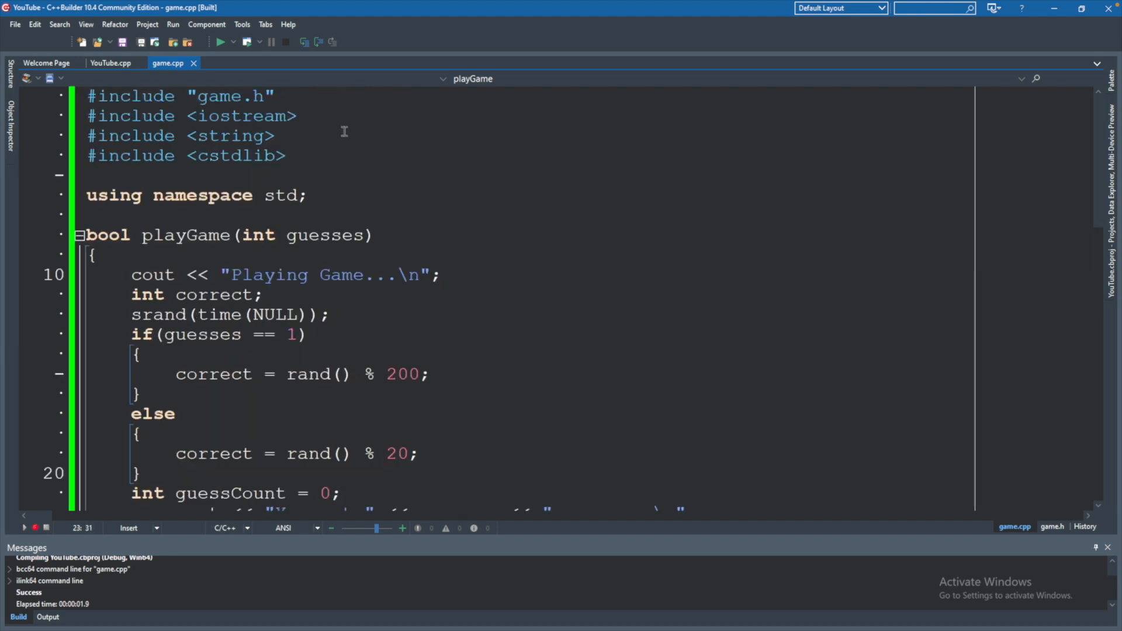
mouse_move(342, 242)
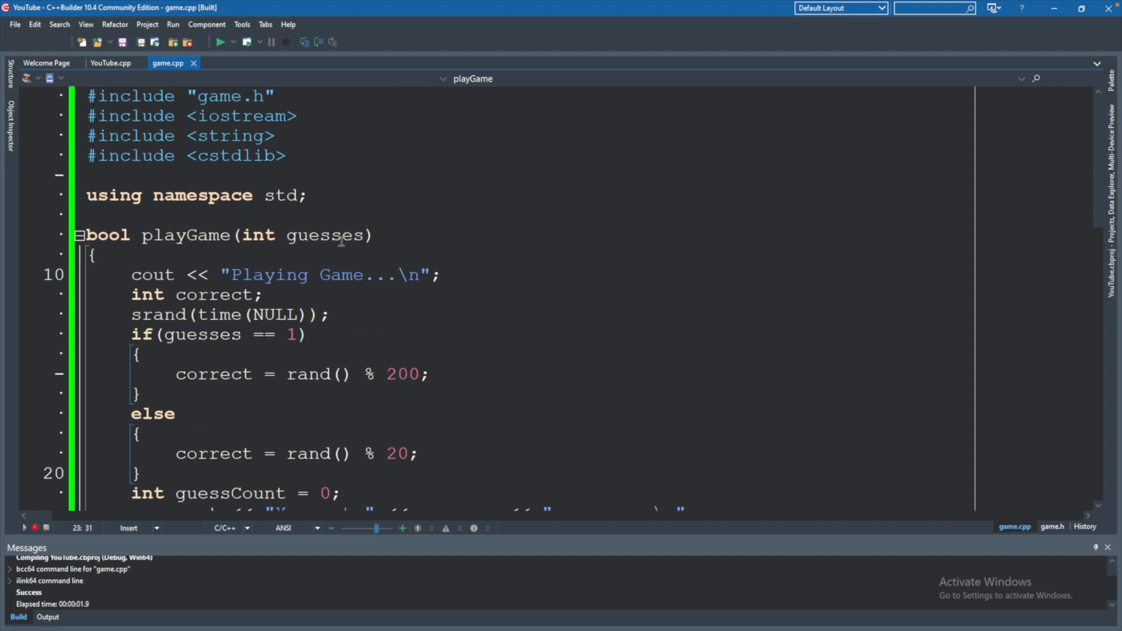
scroll(down, 3)
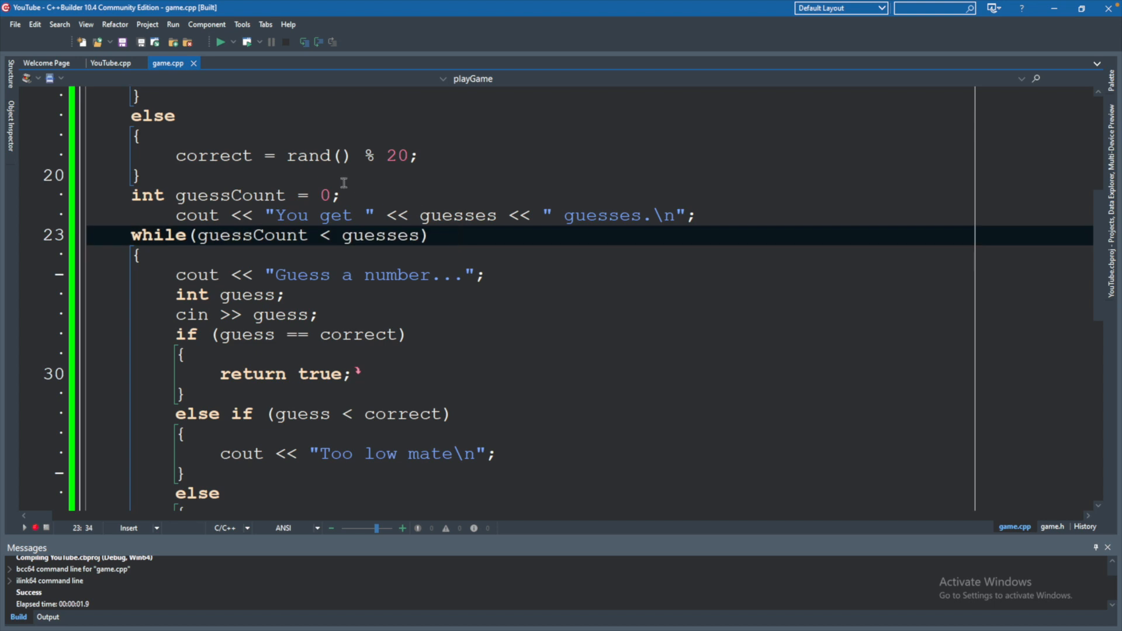
text(//i)
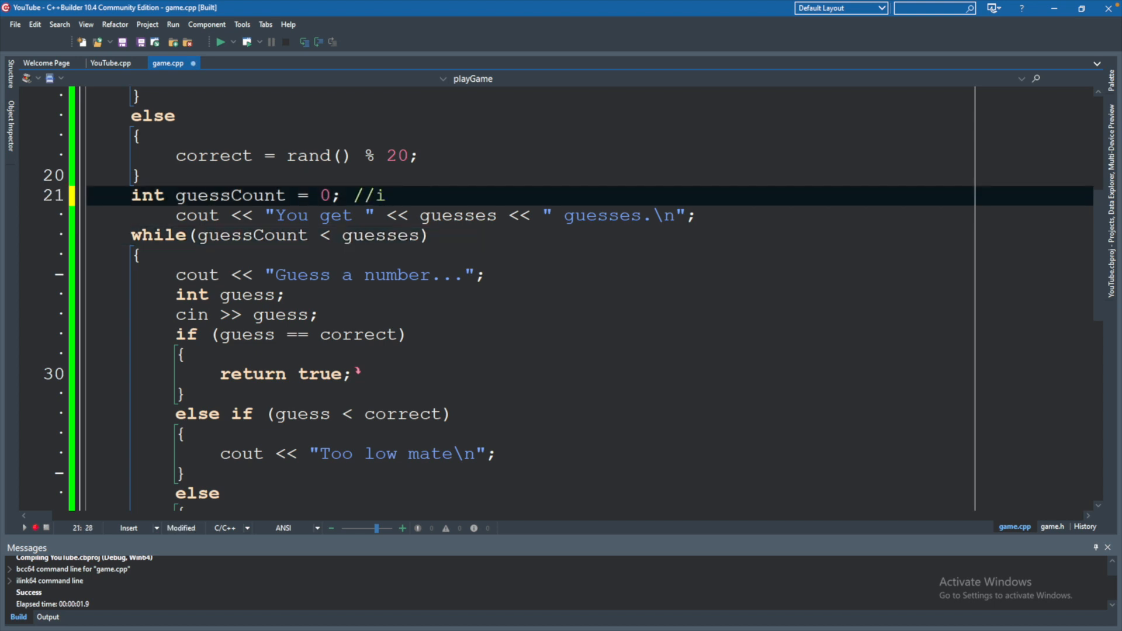
text(nitialization)
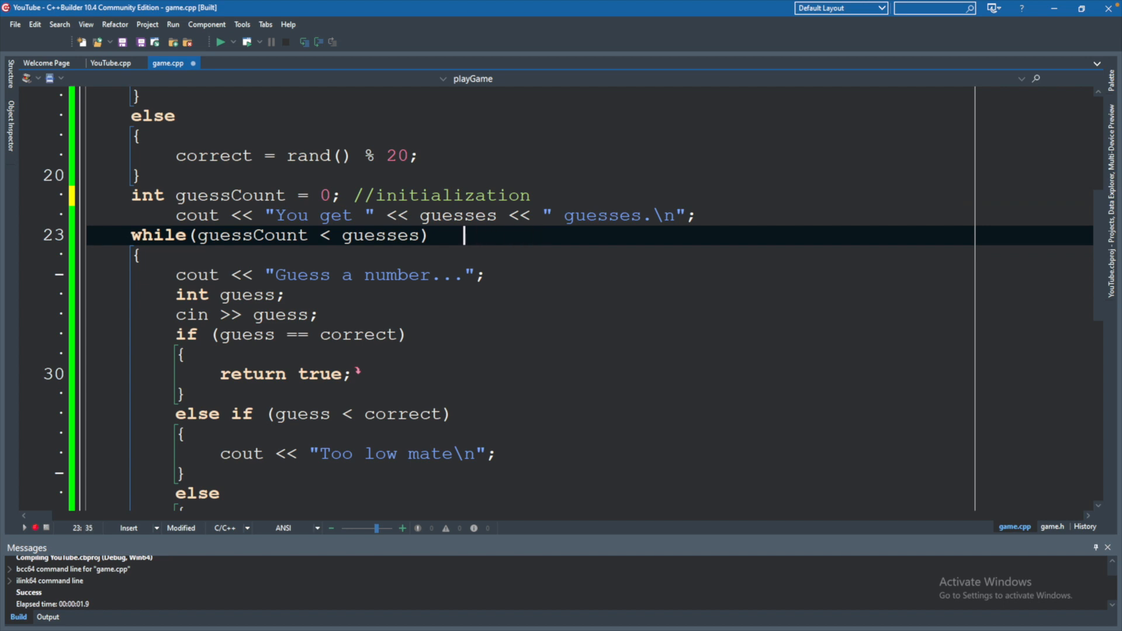
text(//)
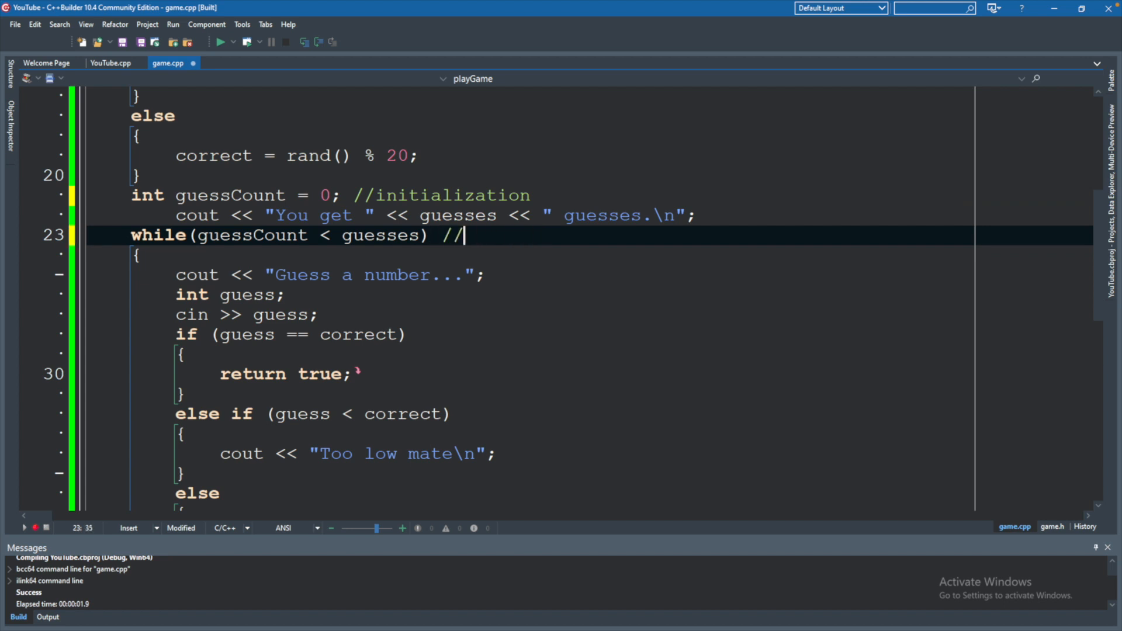
text(condition)
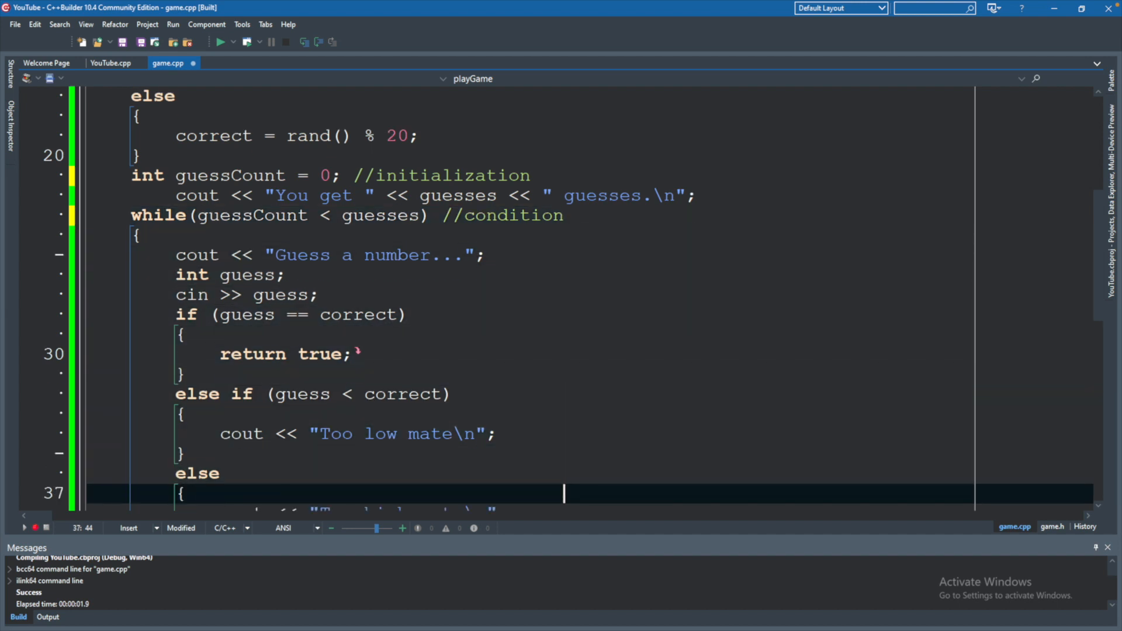
- Label guessCount++; with //update and review the guess-count message line
scroll(down, 3)
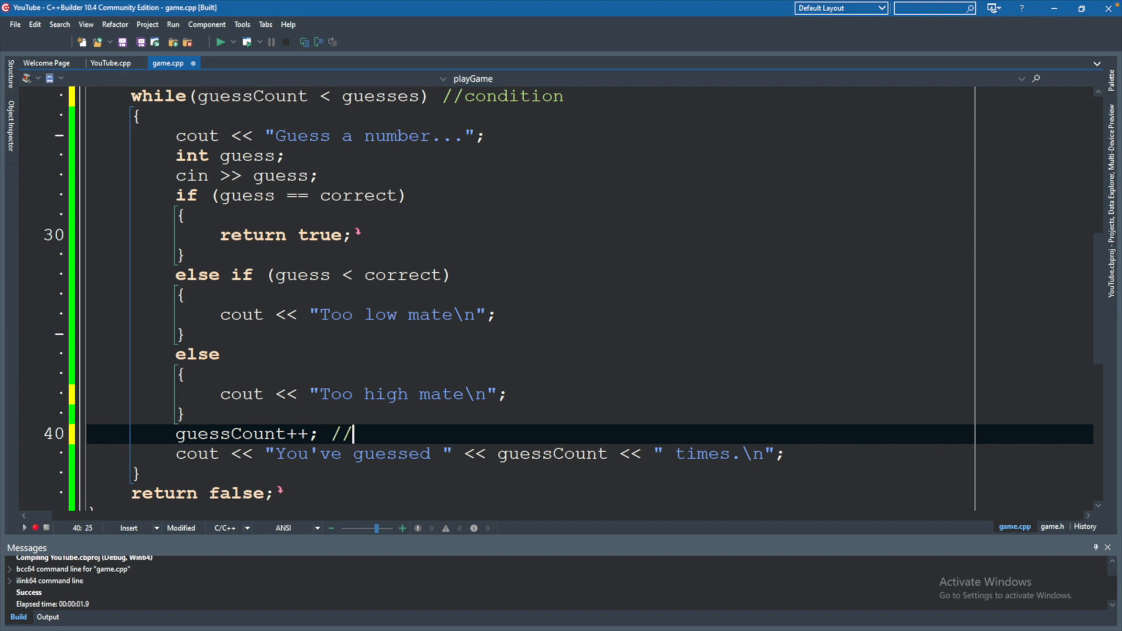
text(update)
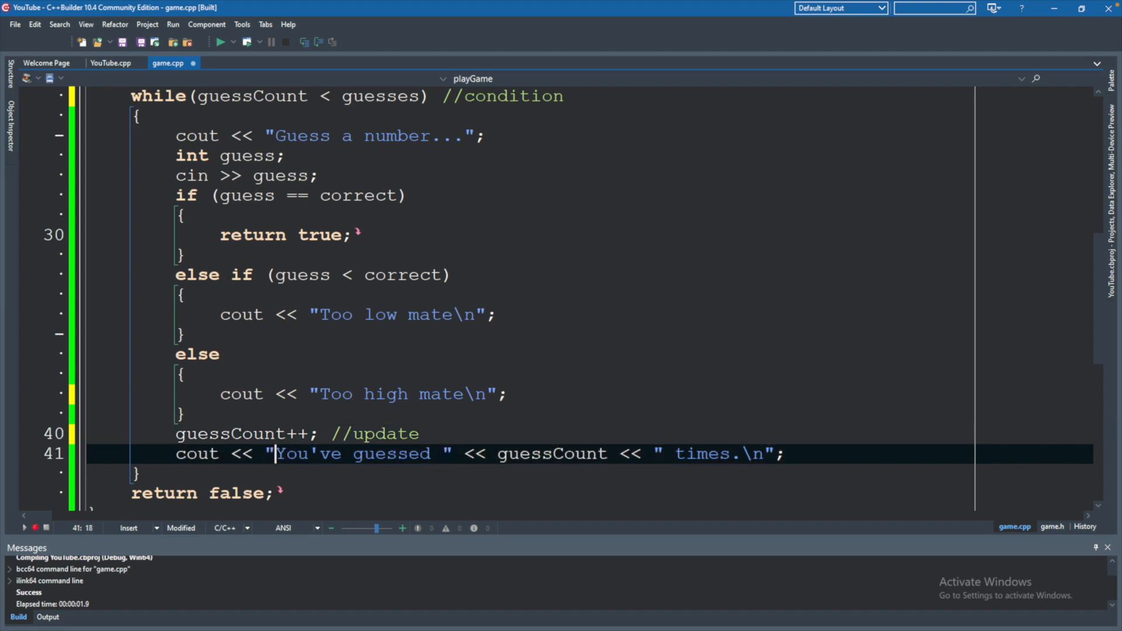
click(541, 453)
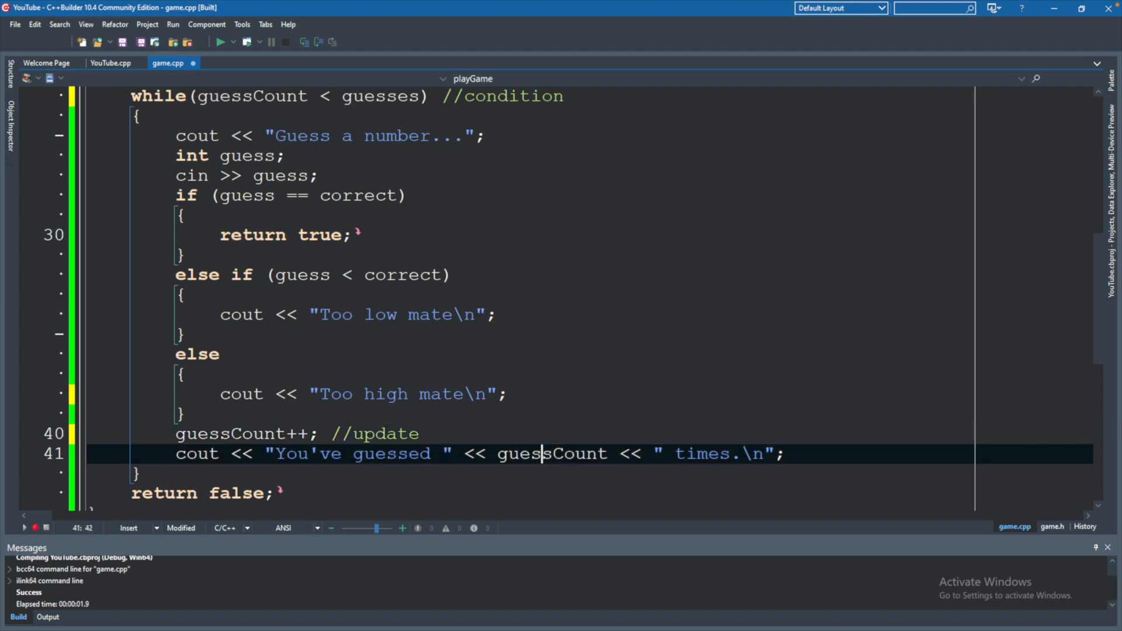
click(596, 454)
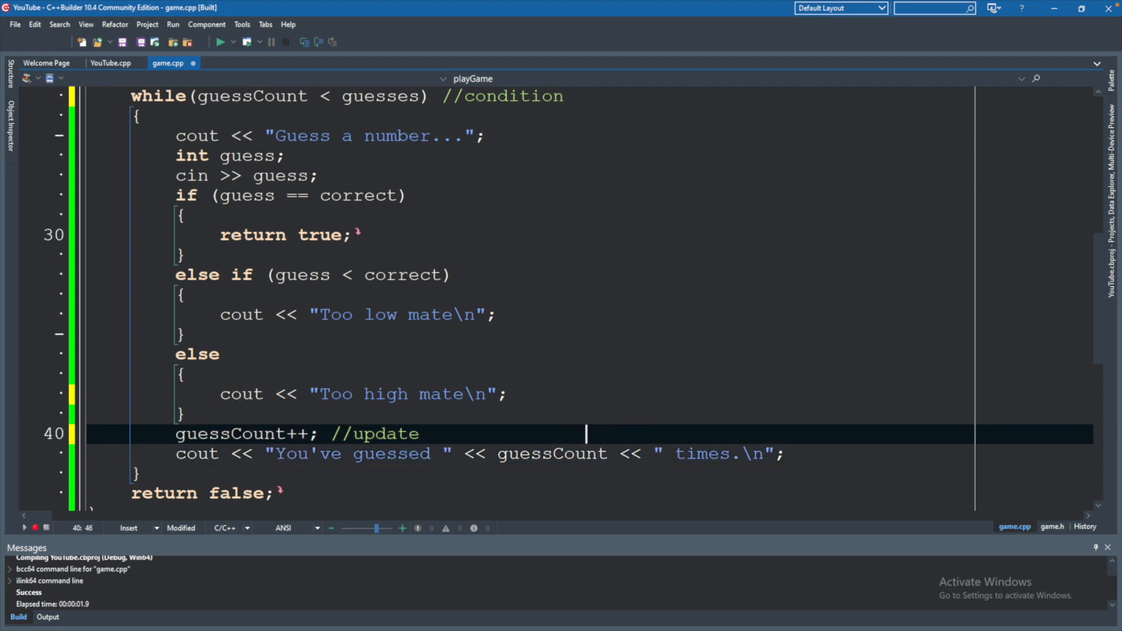
click(421, 434)
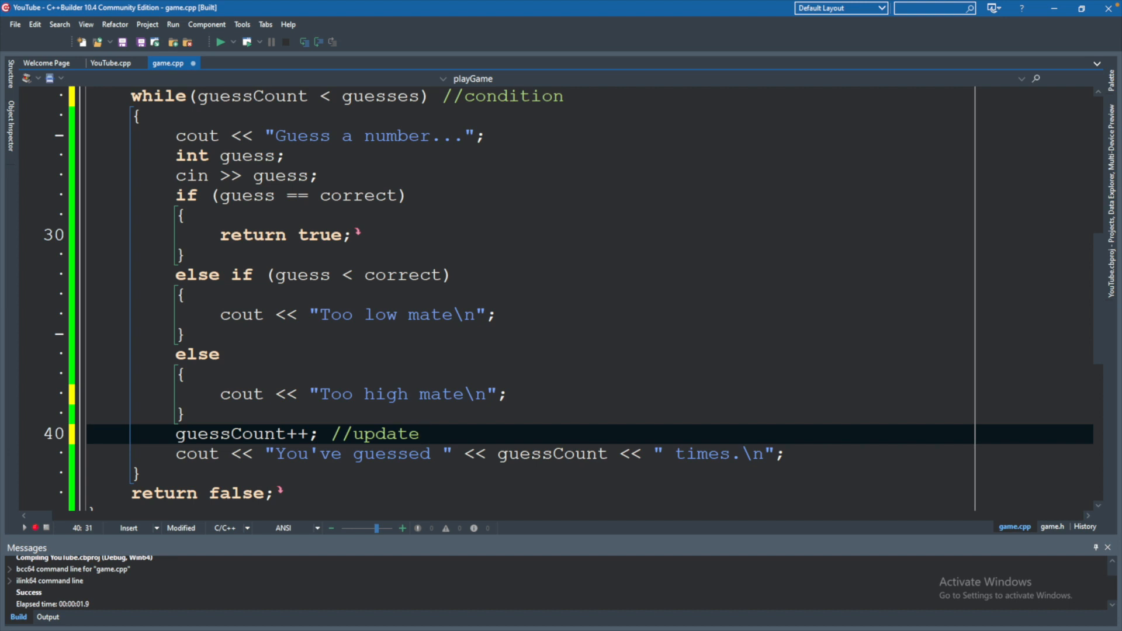
click(420, 433)
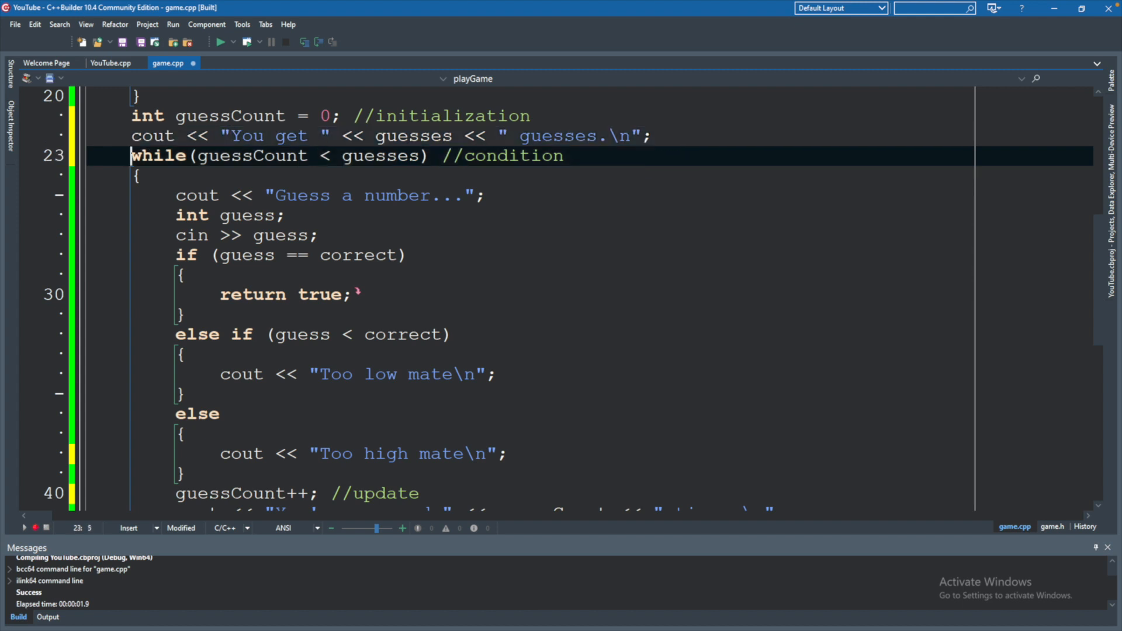
- Begin the for header with int guessCount = 0, removing the old declaration
text(for)
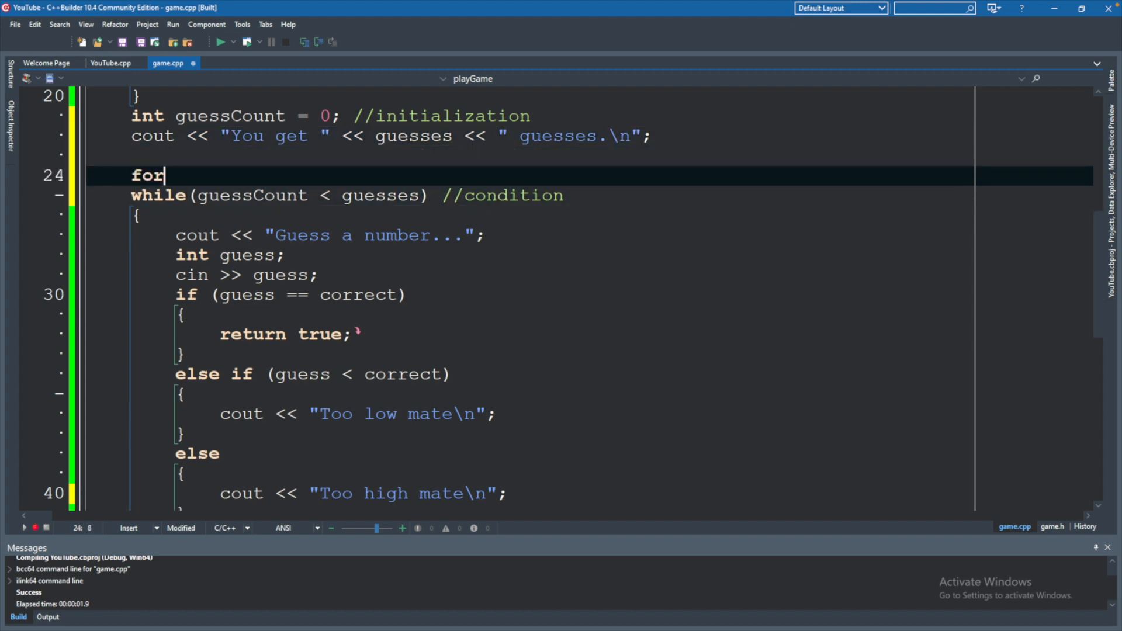
text(())
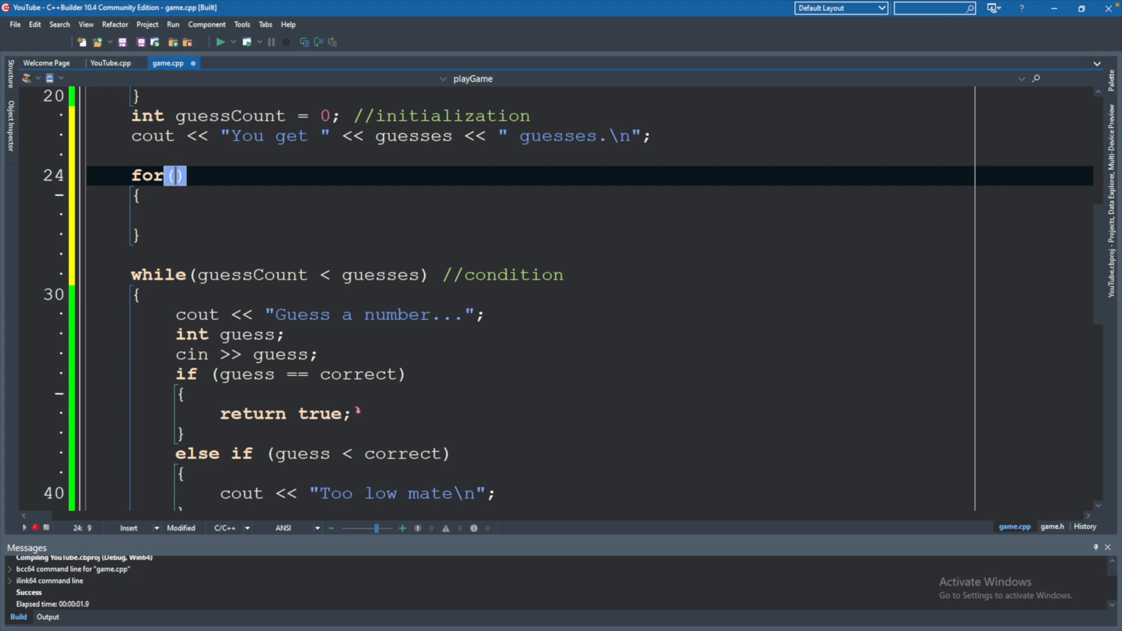
text(int guessCount =)
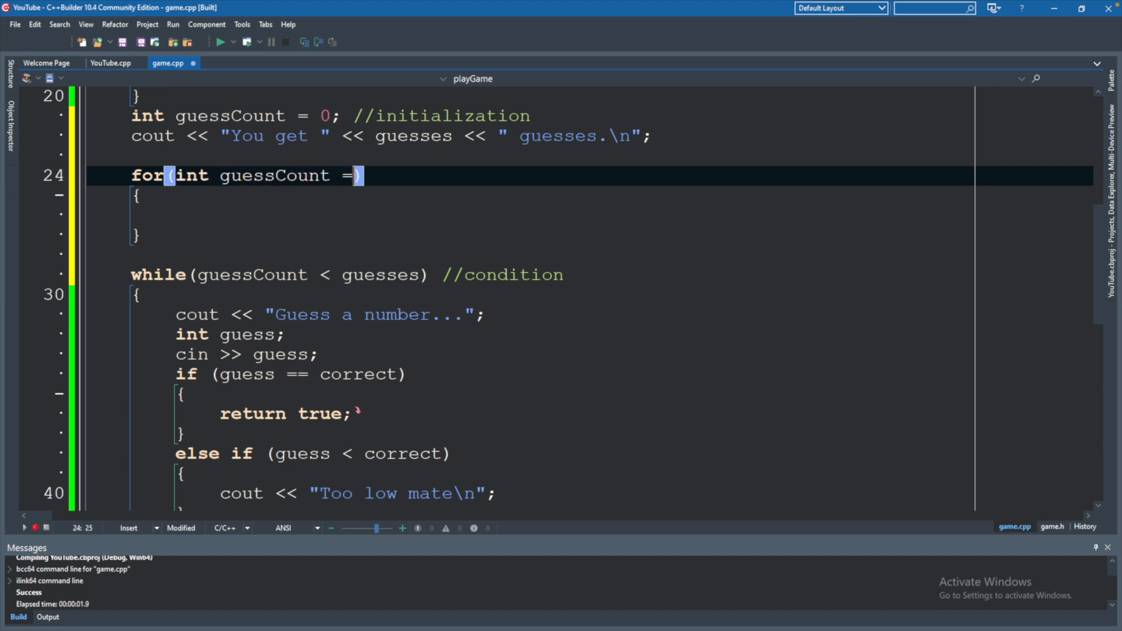
text(0)
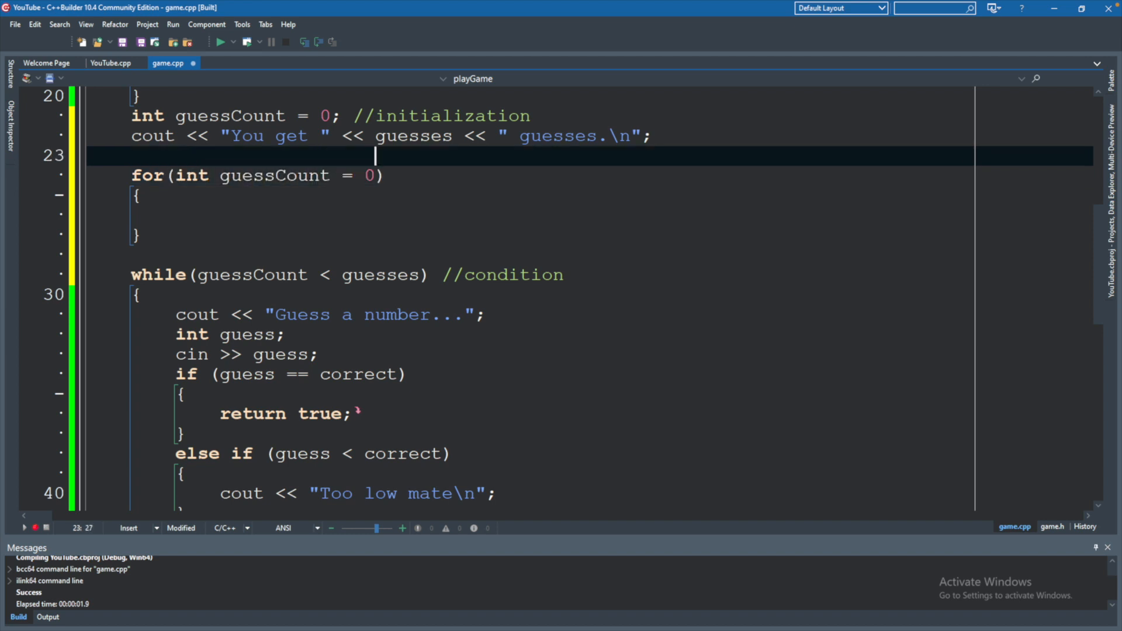
click(165, 116)
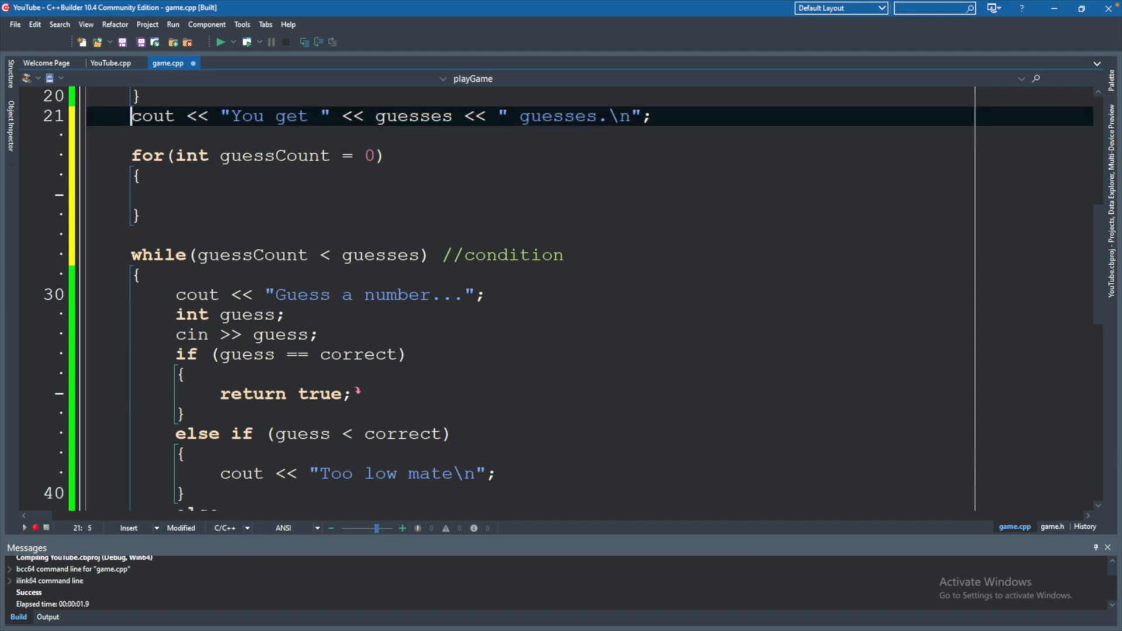
click(142, 156)
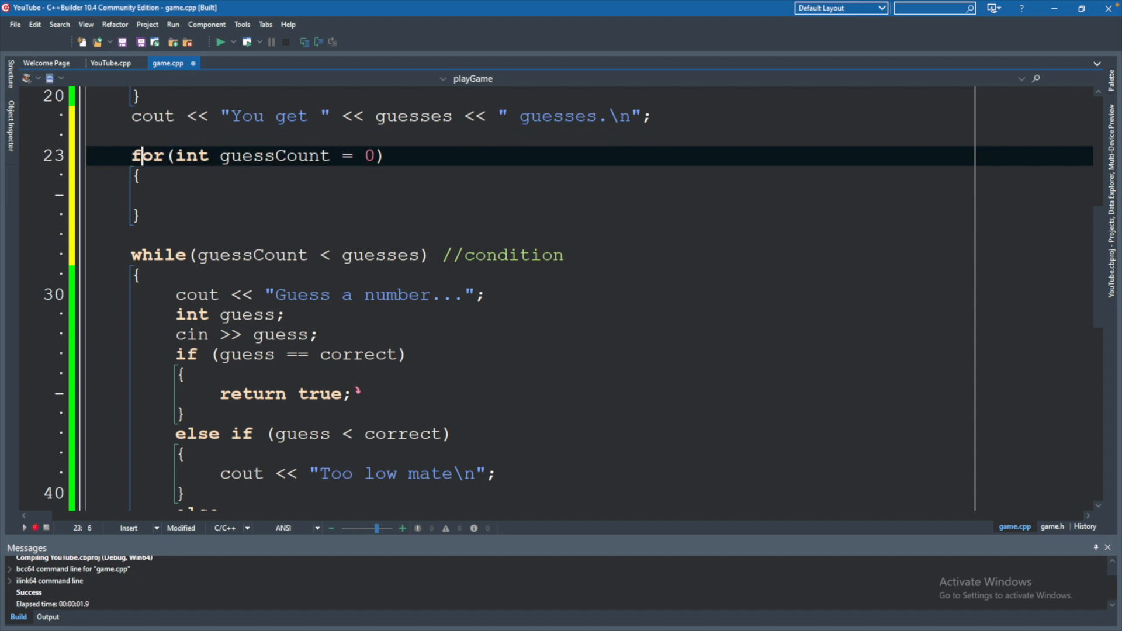
click(383, 156)
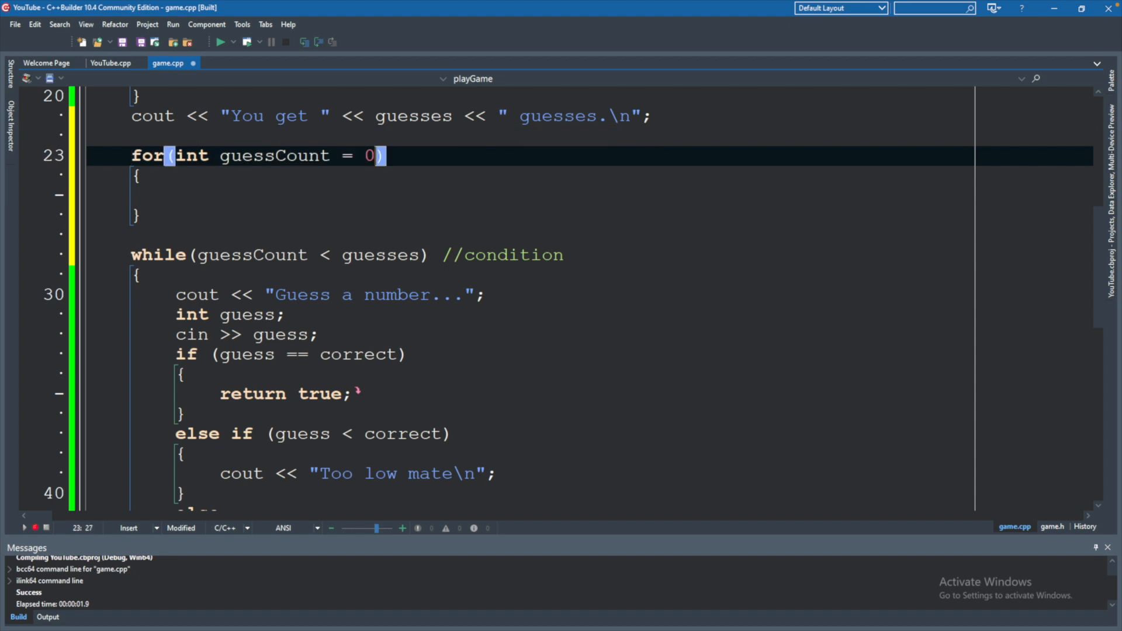
- Complete the header with guessCount < guesses; guessCount++ replacing the while loop
text(;)
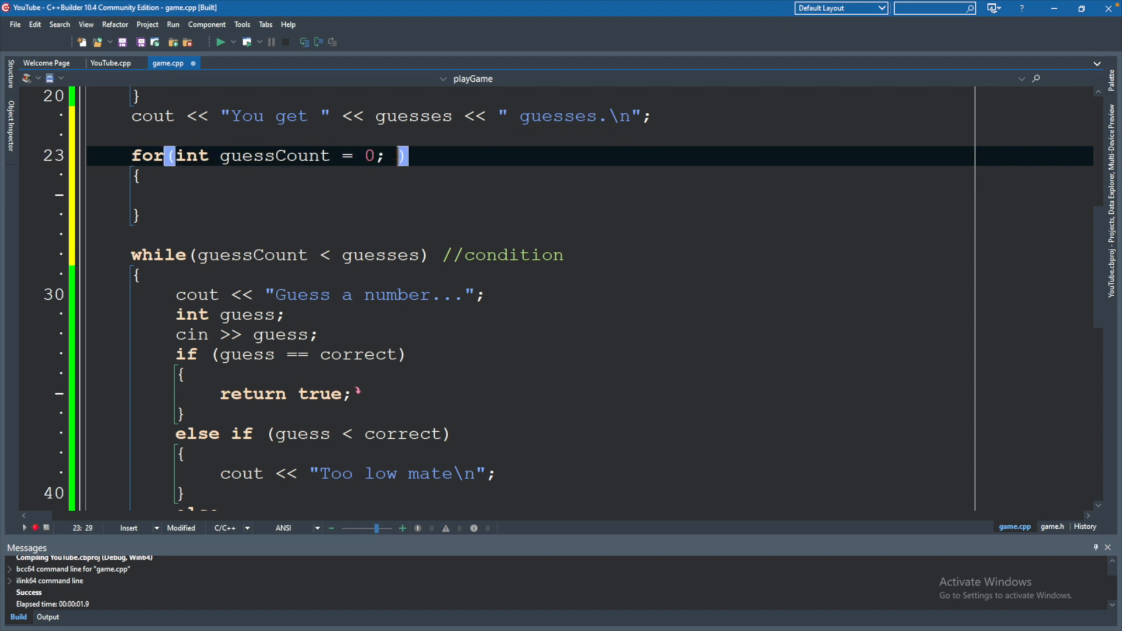
text(g)
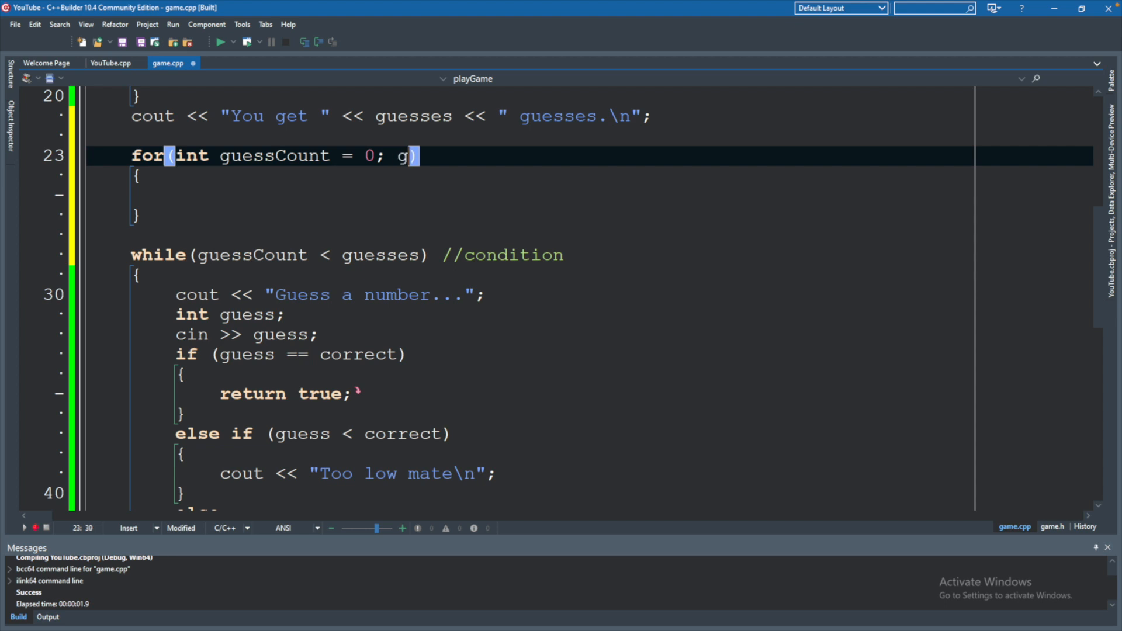
text(uessCount)
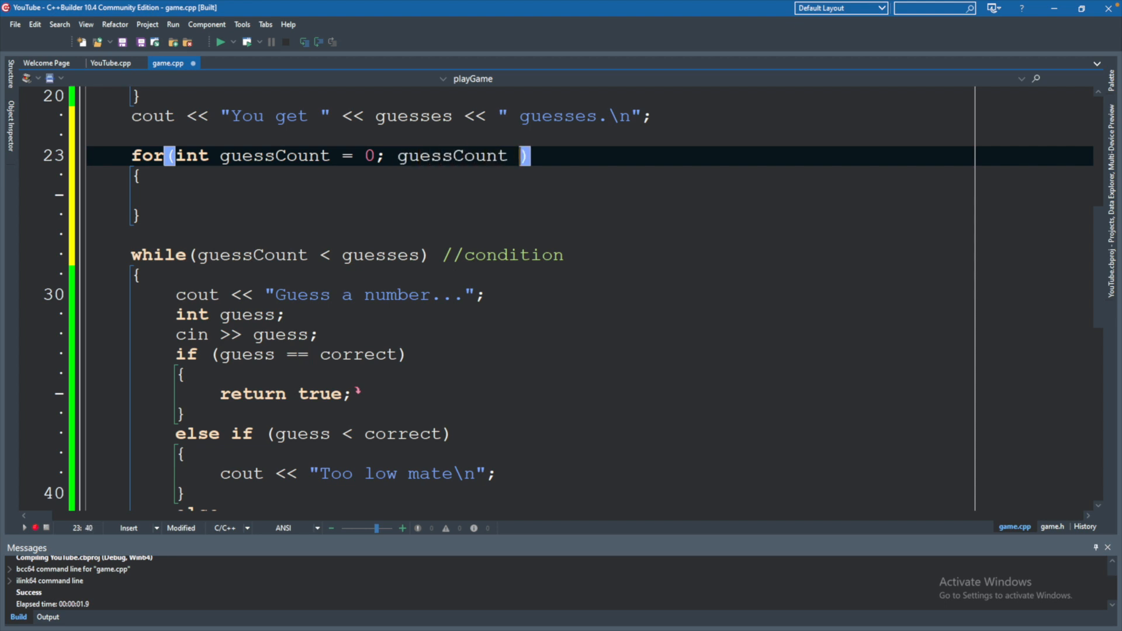
text(< guesses)
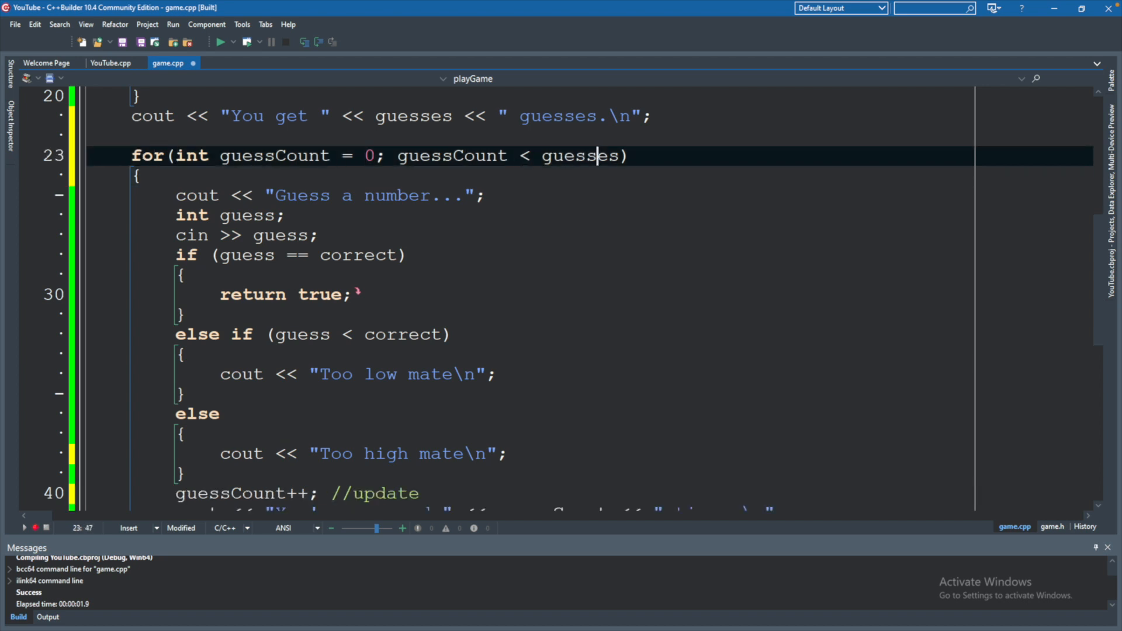
text(;)
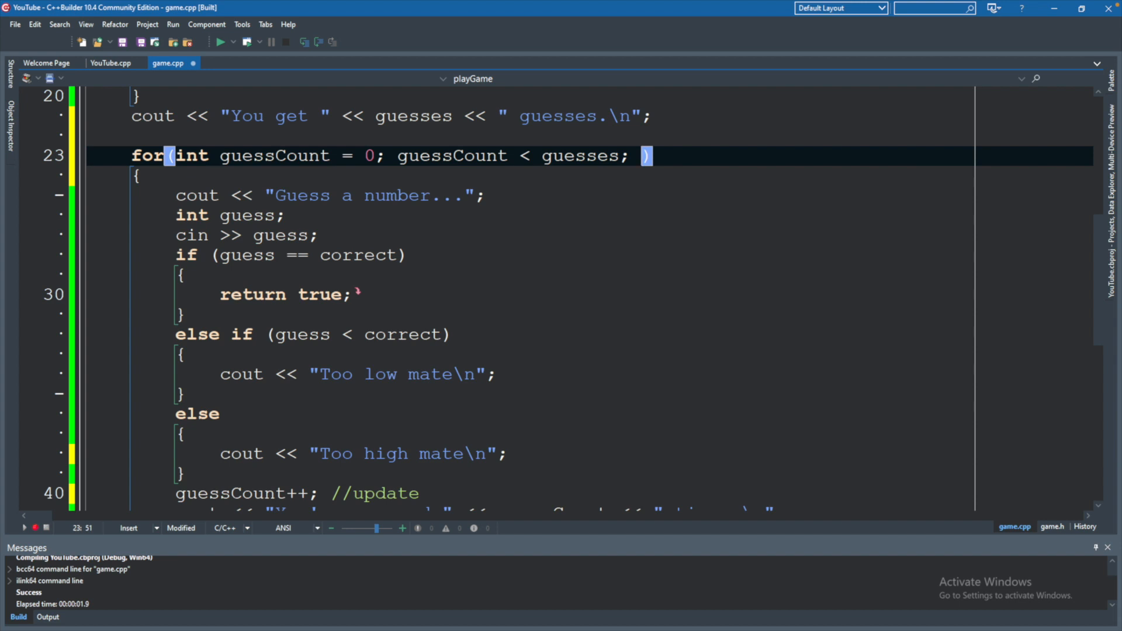
text(guessCount++)
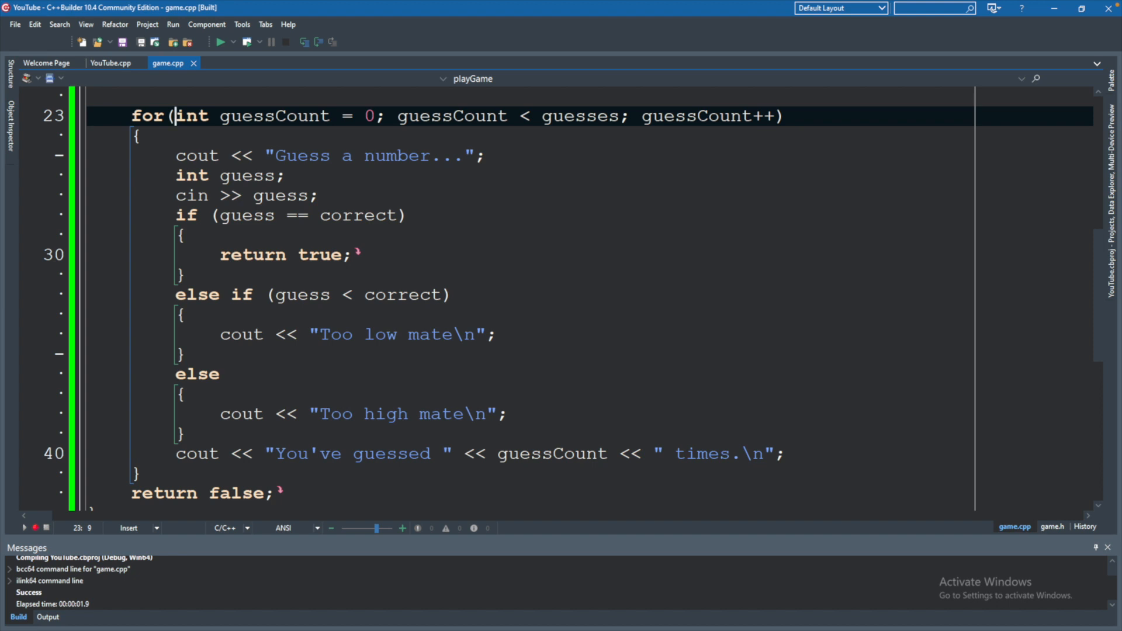
- Run the rebuilt game, choose medium difficulty 1 and enter a first guess of 5
click(220, 42)
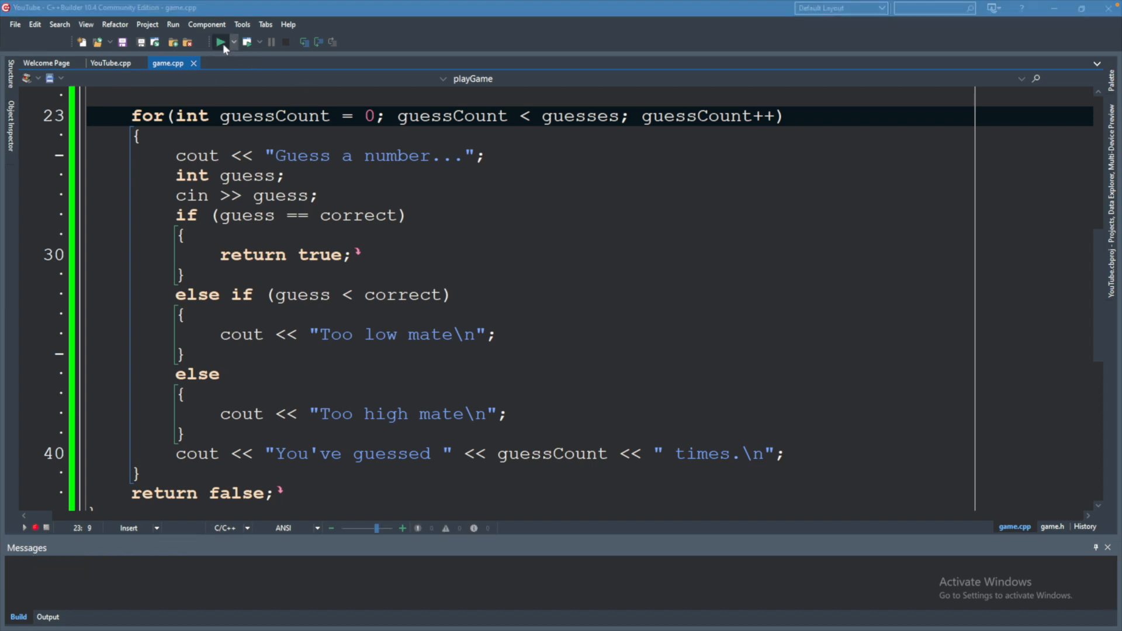
click(221, 40)
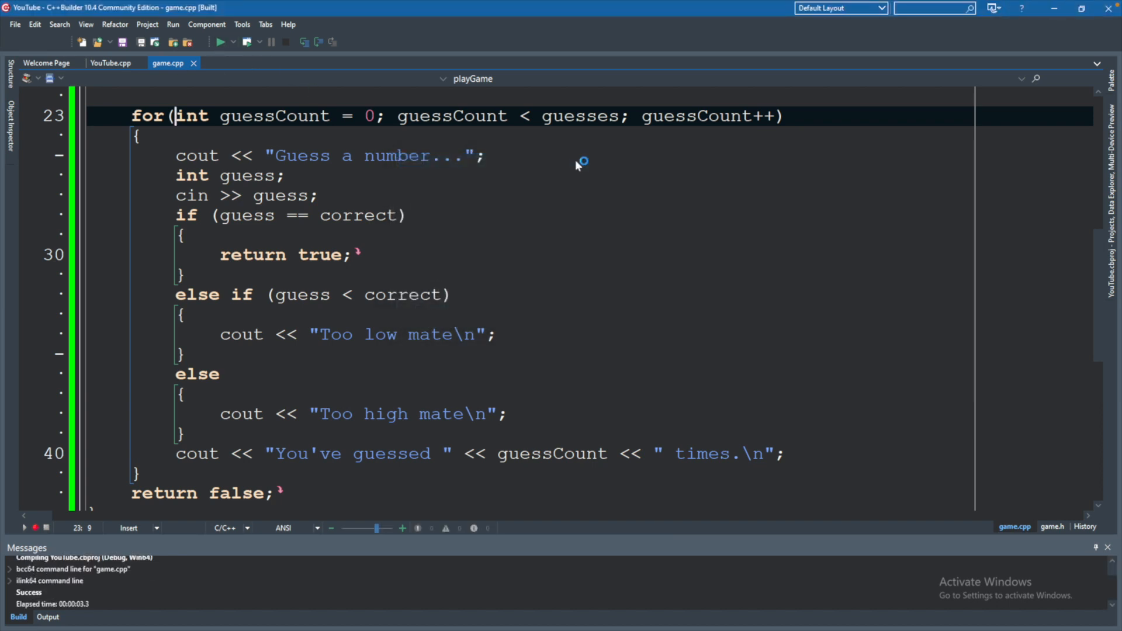
click(220, 41)
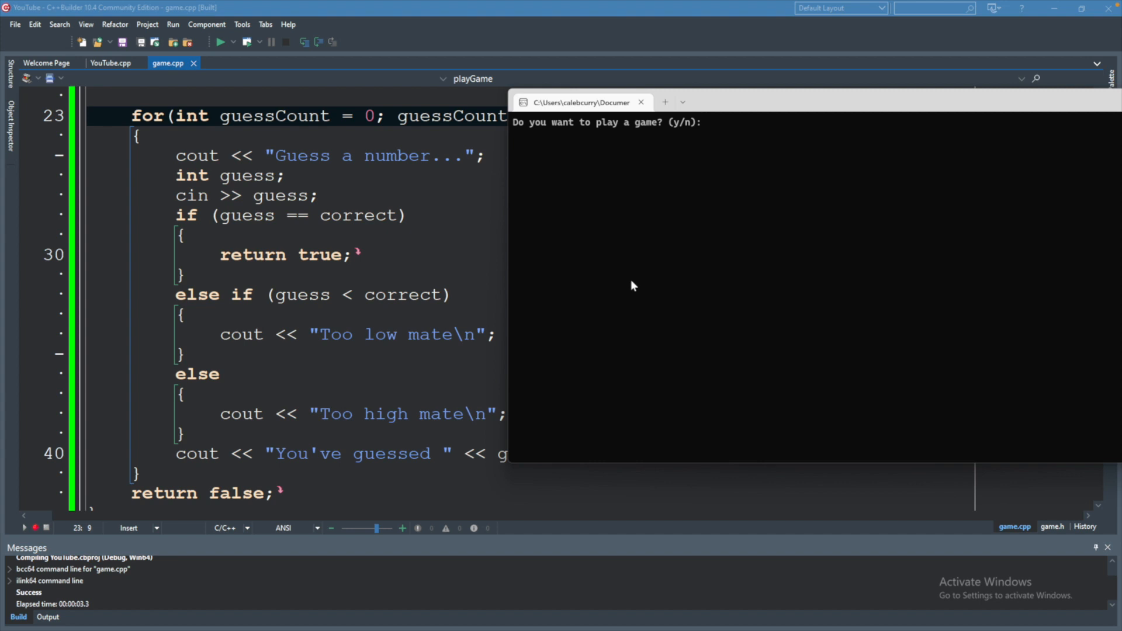
text(1)
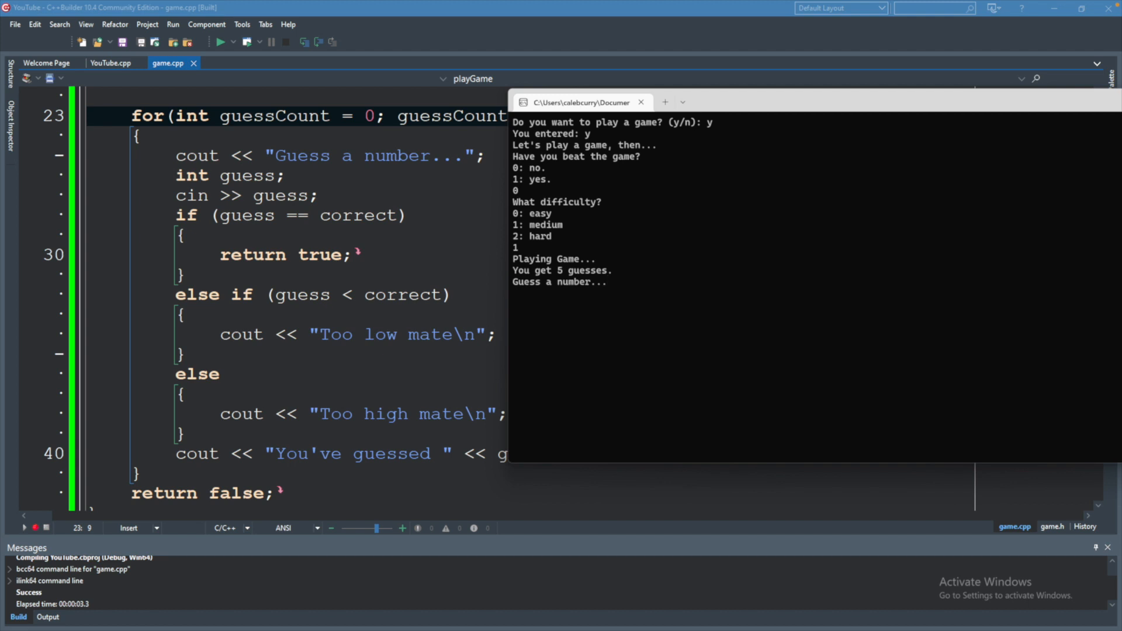
text(5)
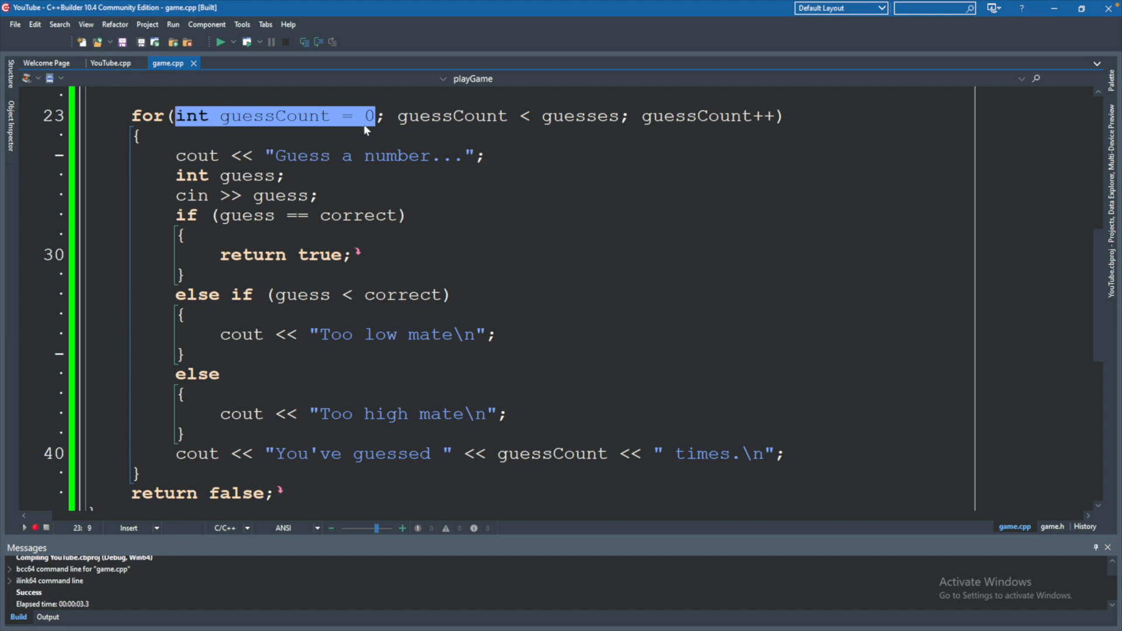
- Change the guess message on line 40 to print guessCount+1
click(356, 116)
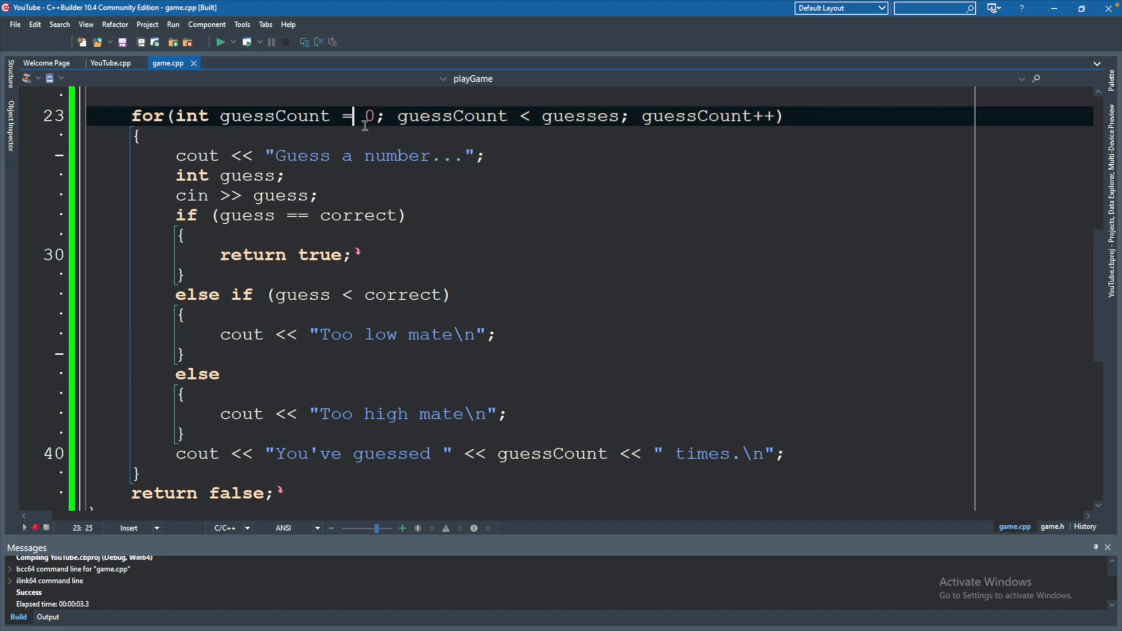
double_click(429, 116)
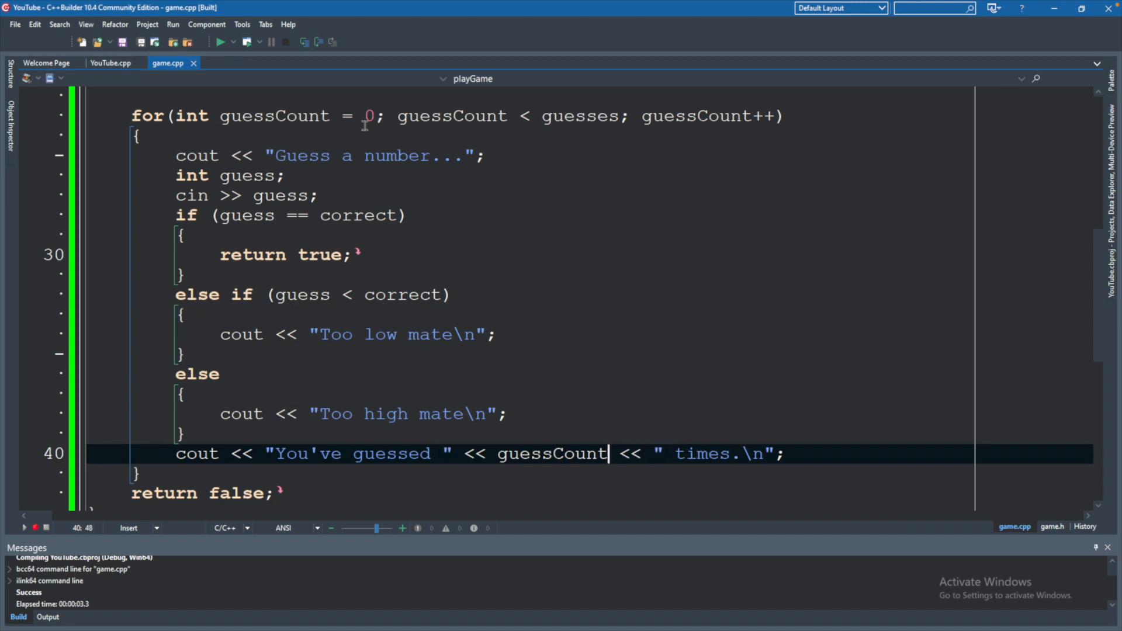
text(+)
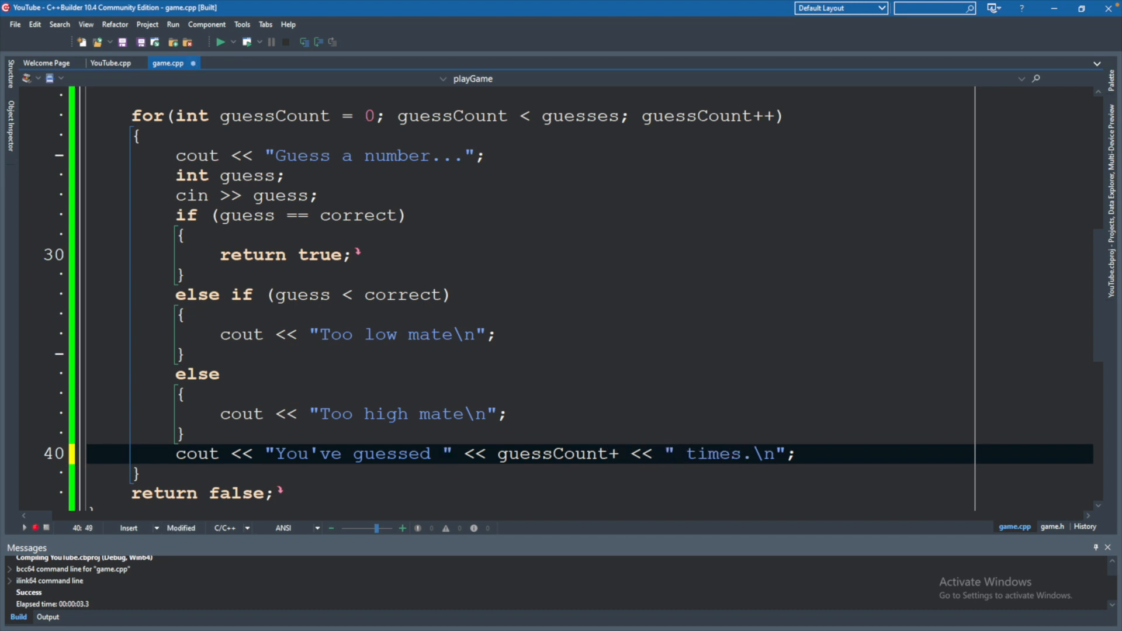
text(1)
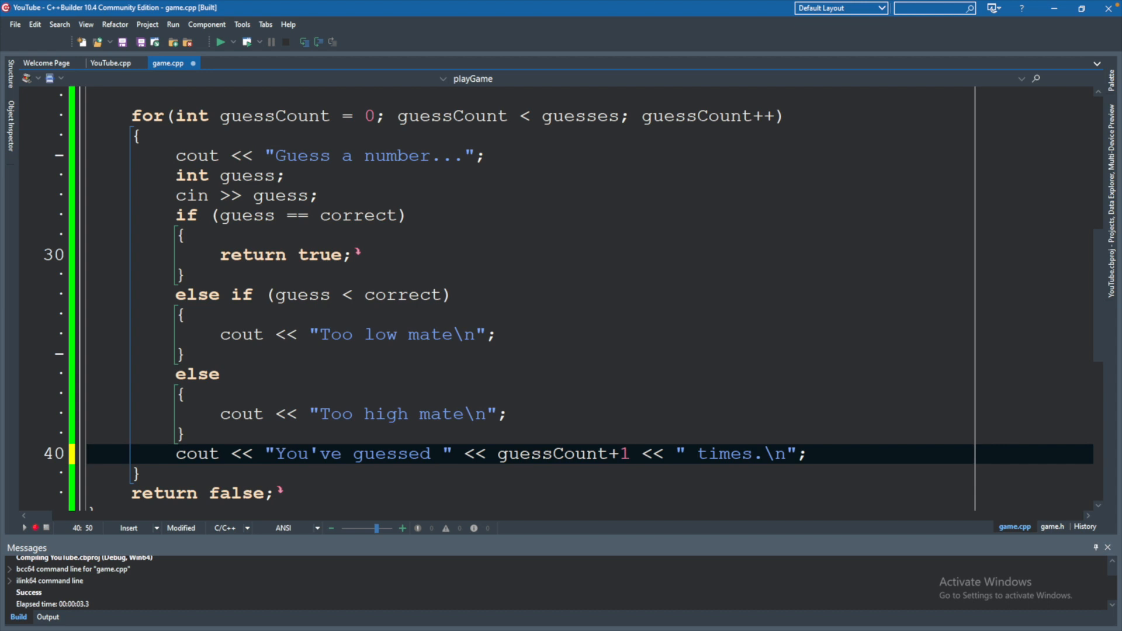
click(630, 454)
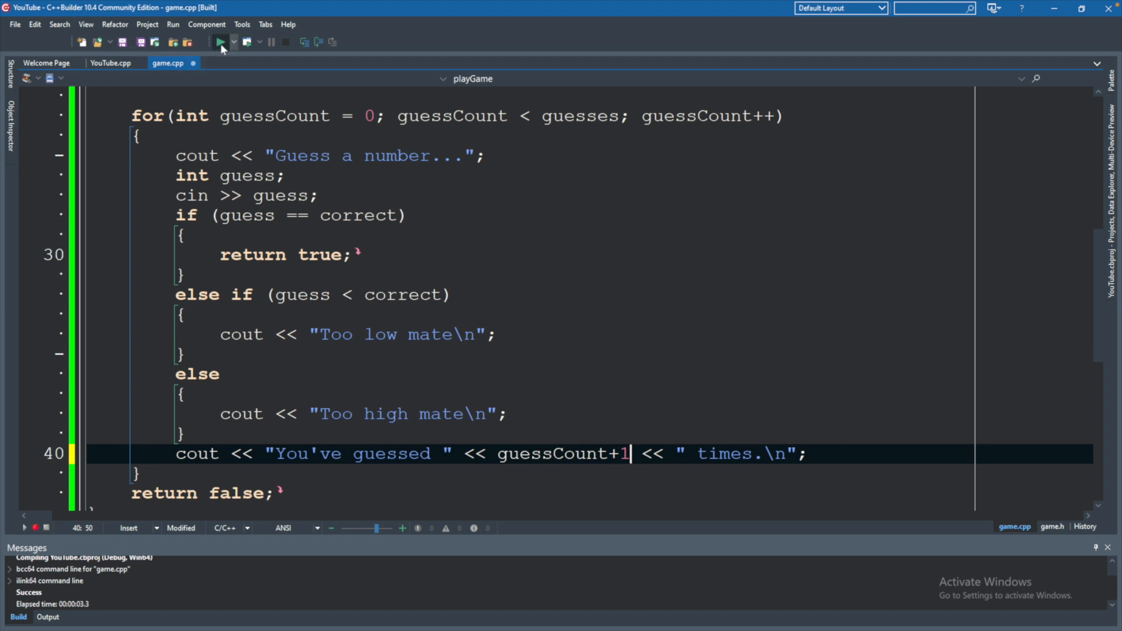
- Run the game on difficulty 1 with guesses 4 and 10, checking the counts read 1 and 2
click(221, 42)
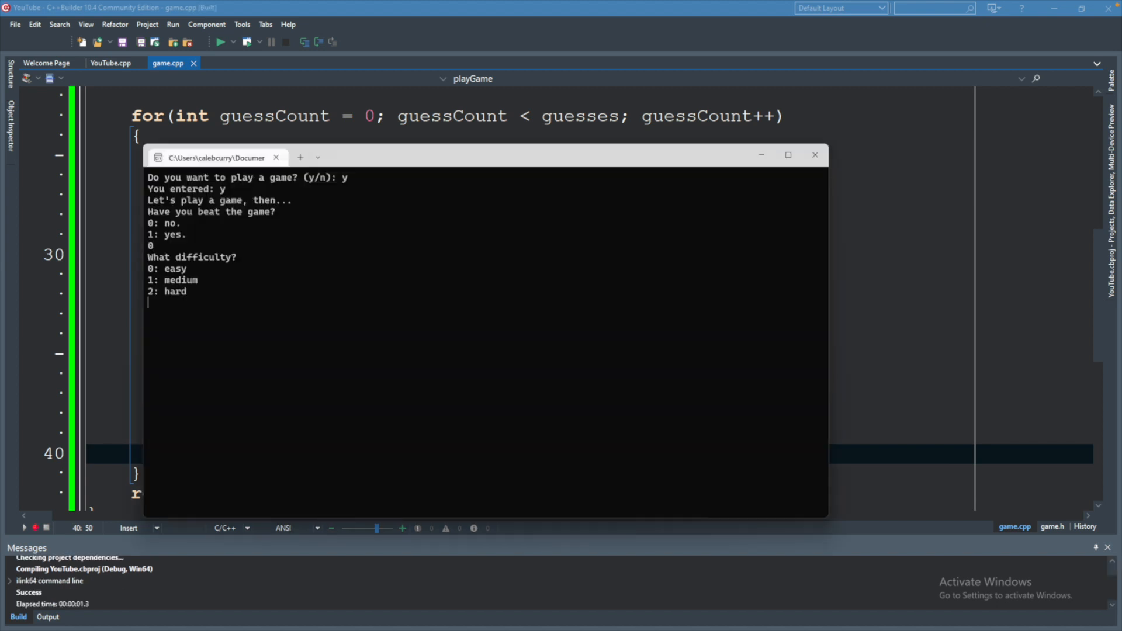
text(1)
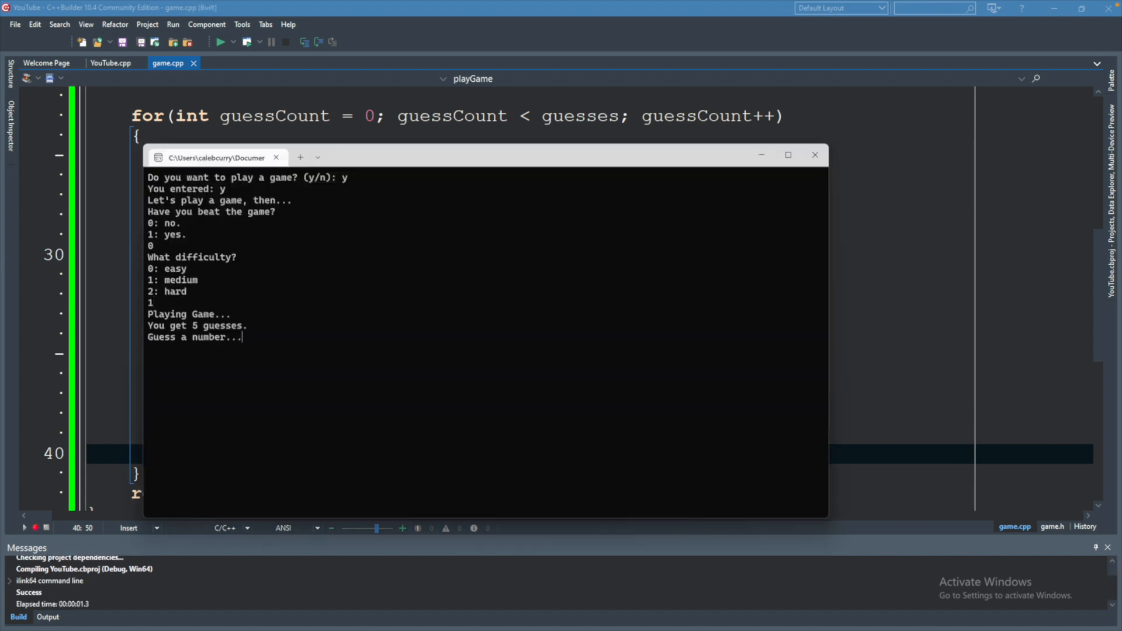
text(4)
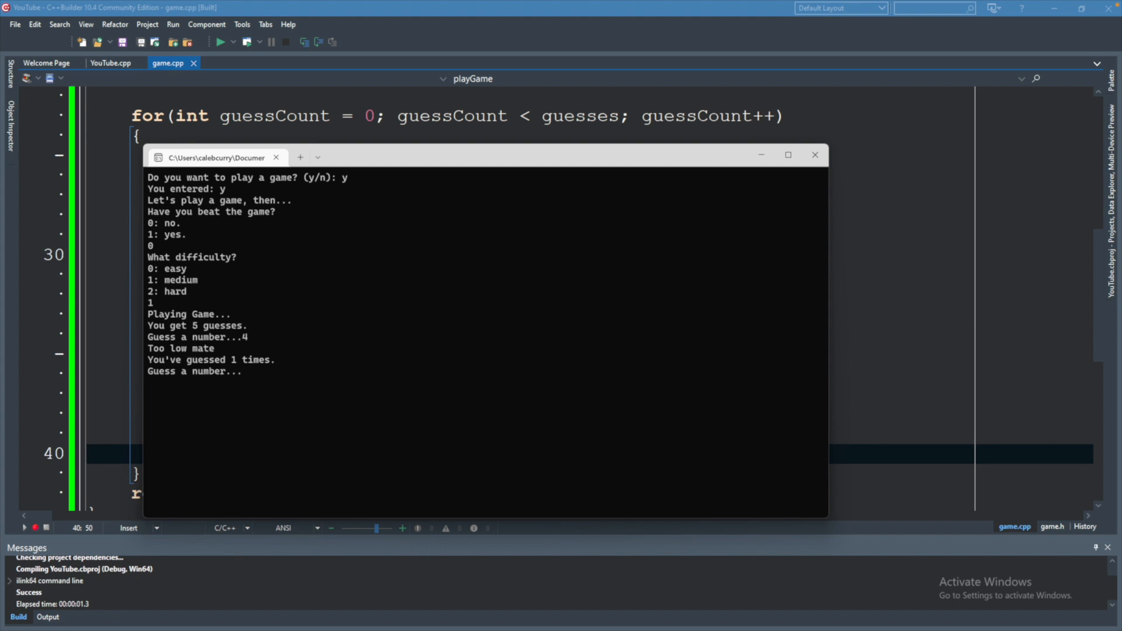
text(16)
text(1)
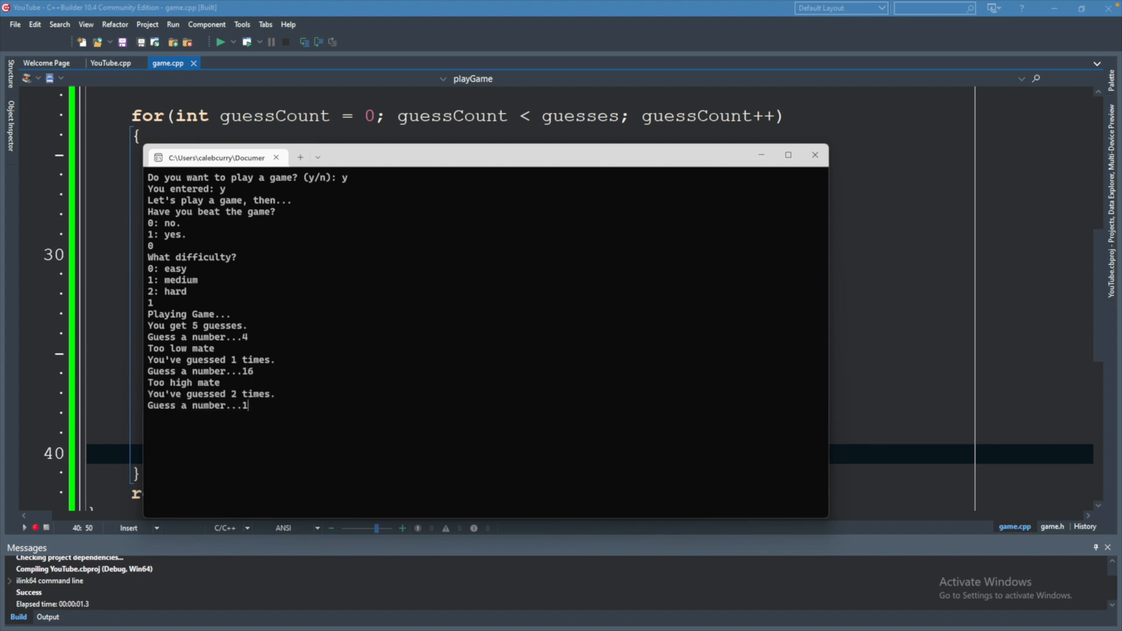
key(backspace)
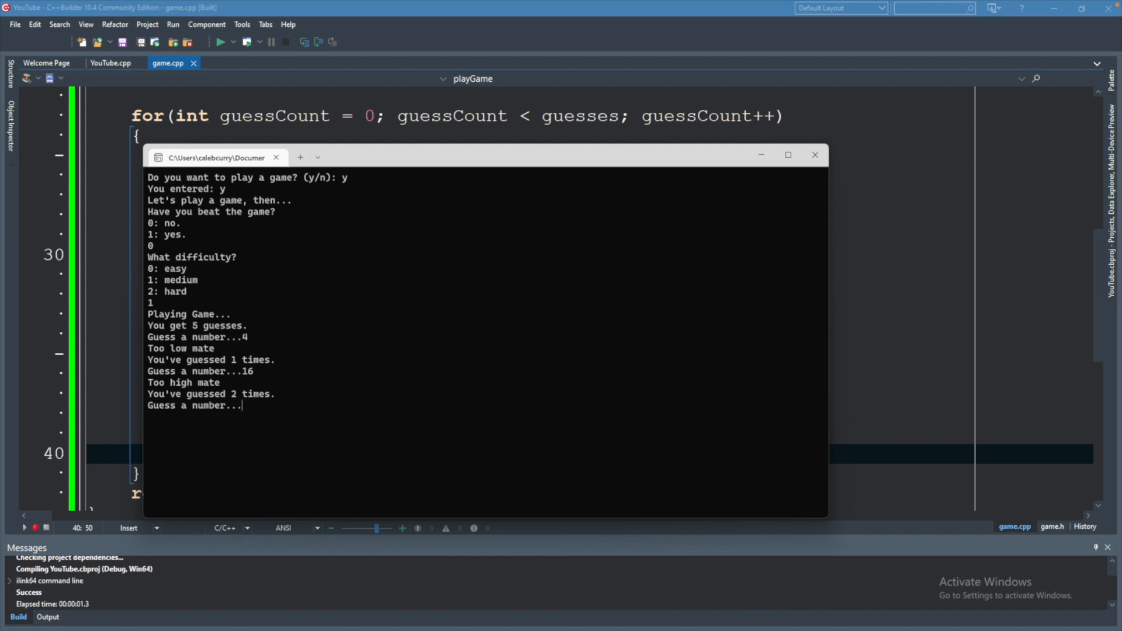
text(10)
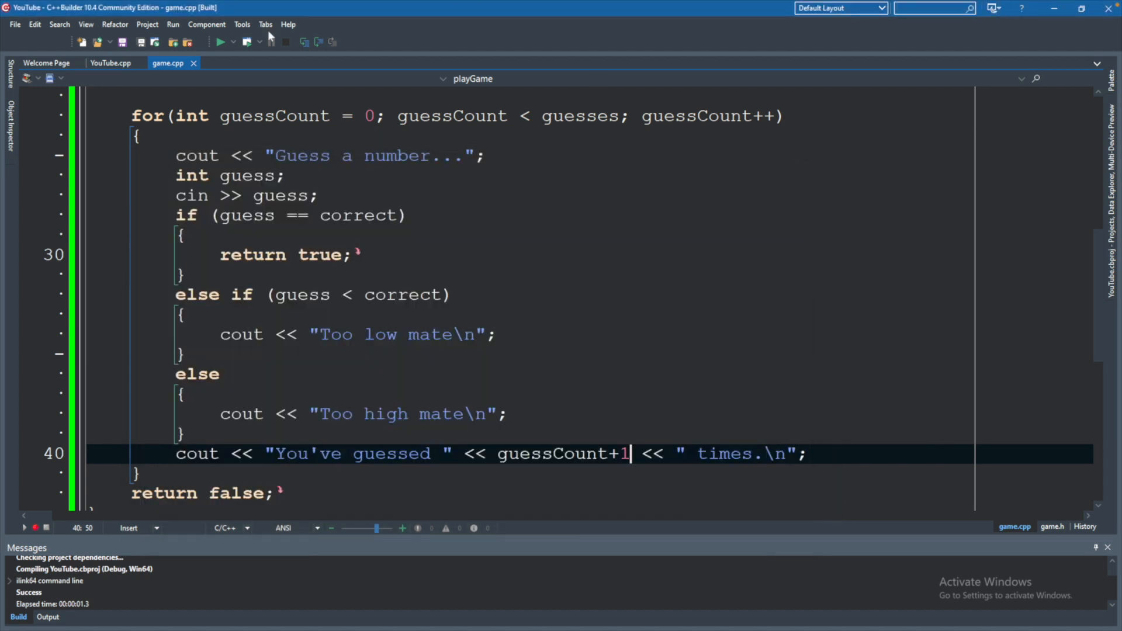
- Run the game again and answer the difficulty prompt with 1
click(222, 41)
text(0)
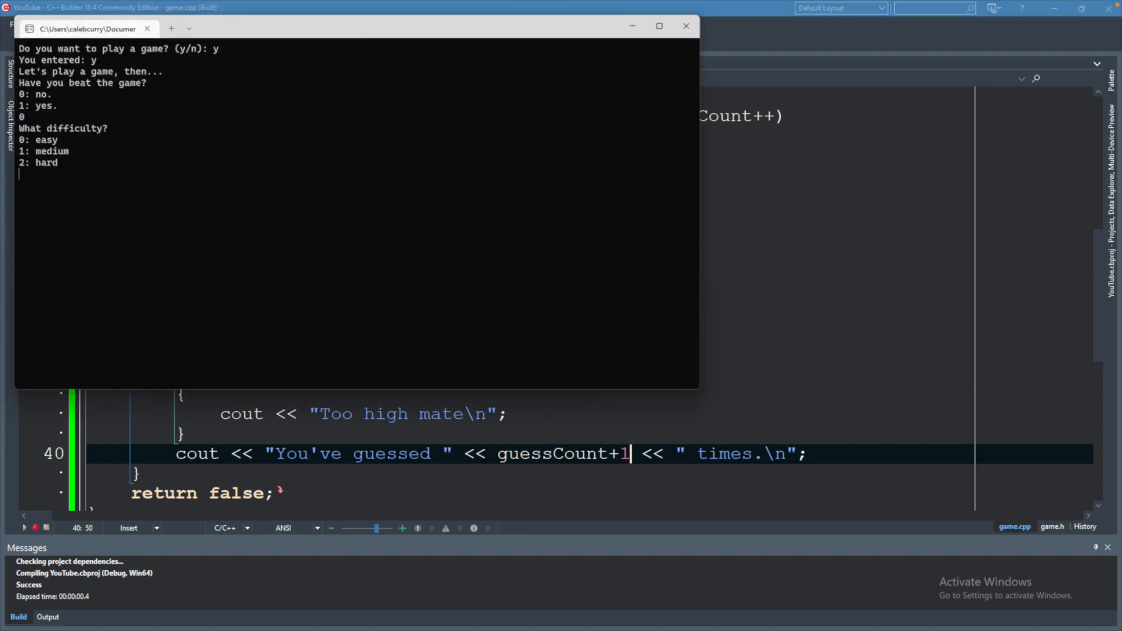
text(1; guessCount < guesses; guess)
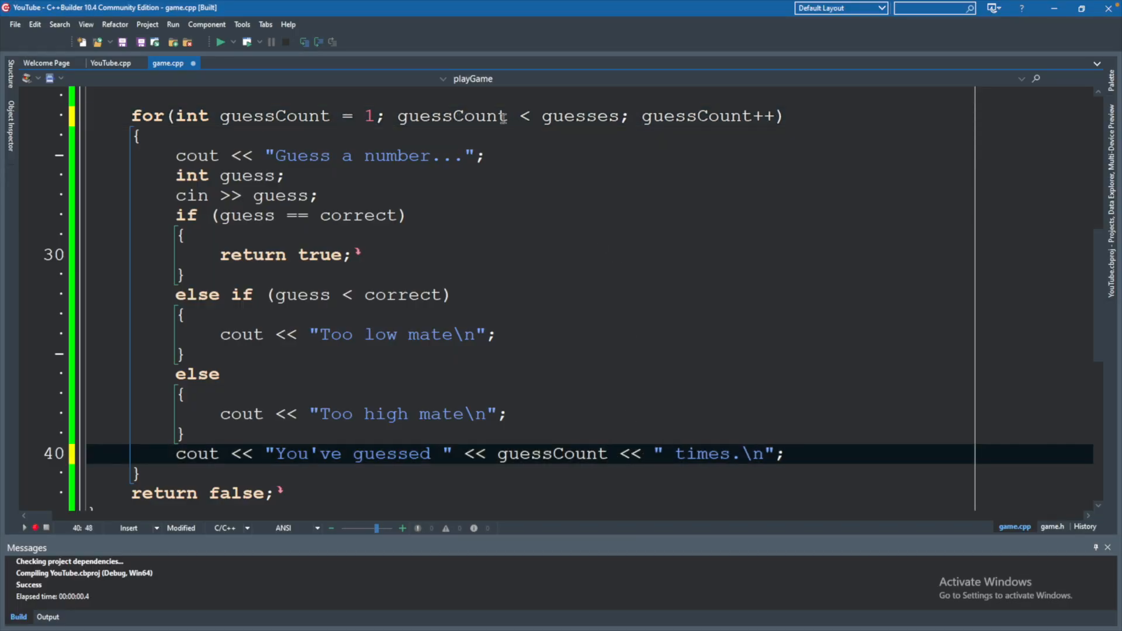
- Change the loop condition to guessCount <= guesses for the counter starting at 1
text(=)
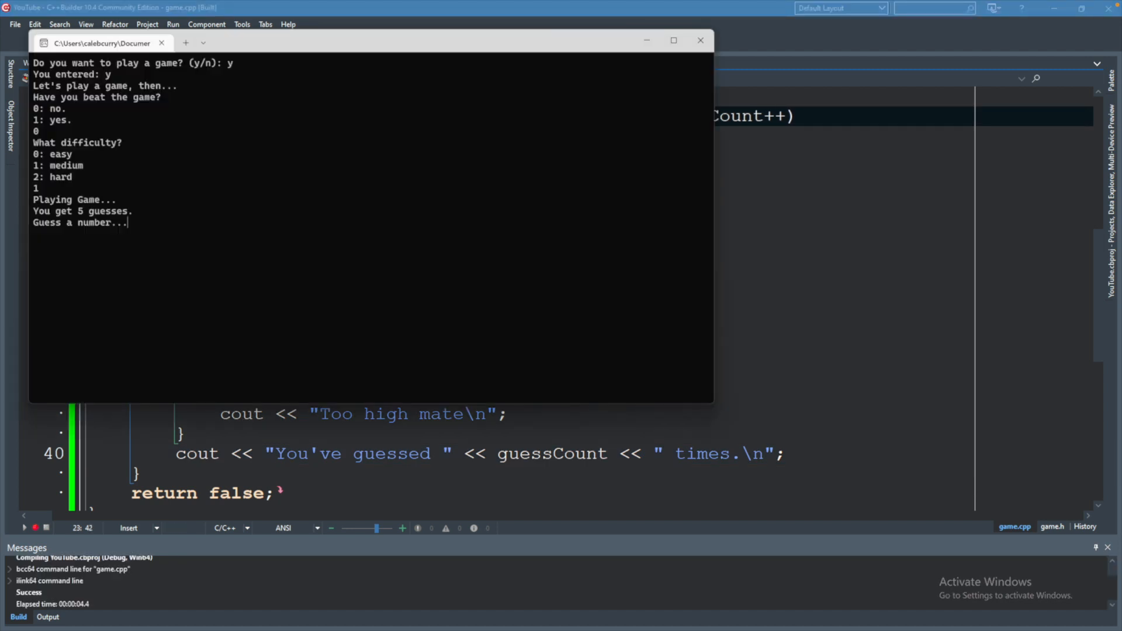
- Enter 4 as a guess in the running console game
text(4)
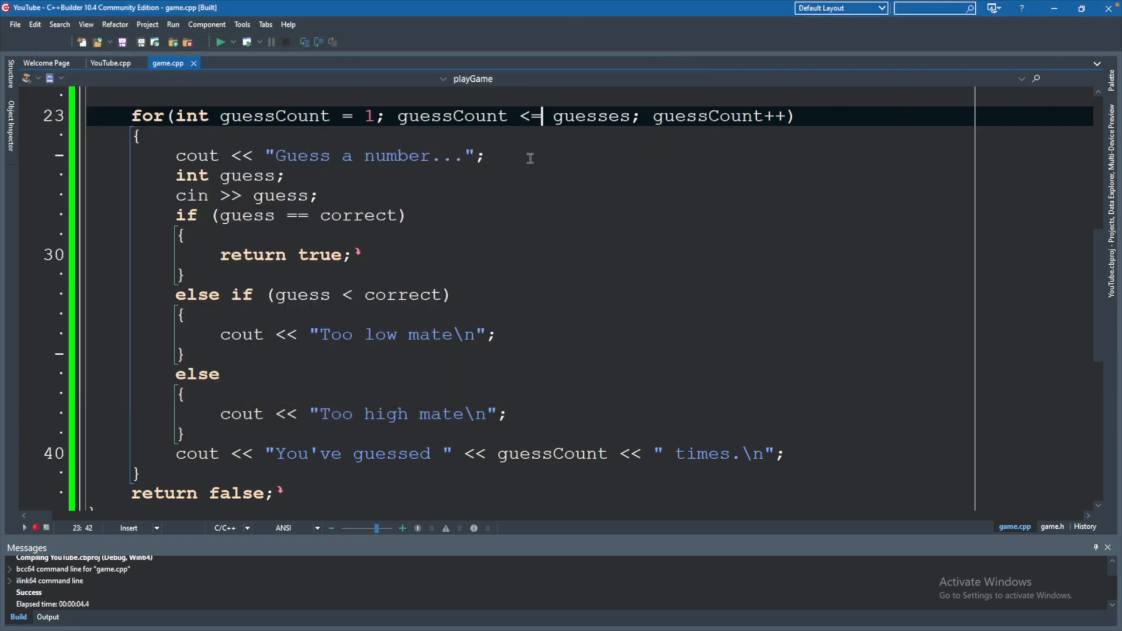
- Revert to guessCount = 0 with < guesses and print guessCount+1 again
key(Backspace)
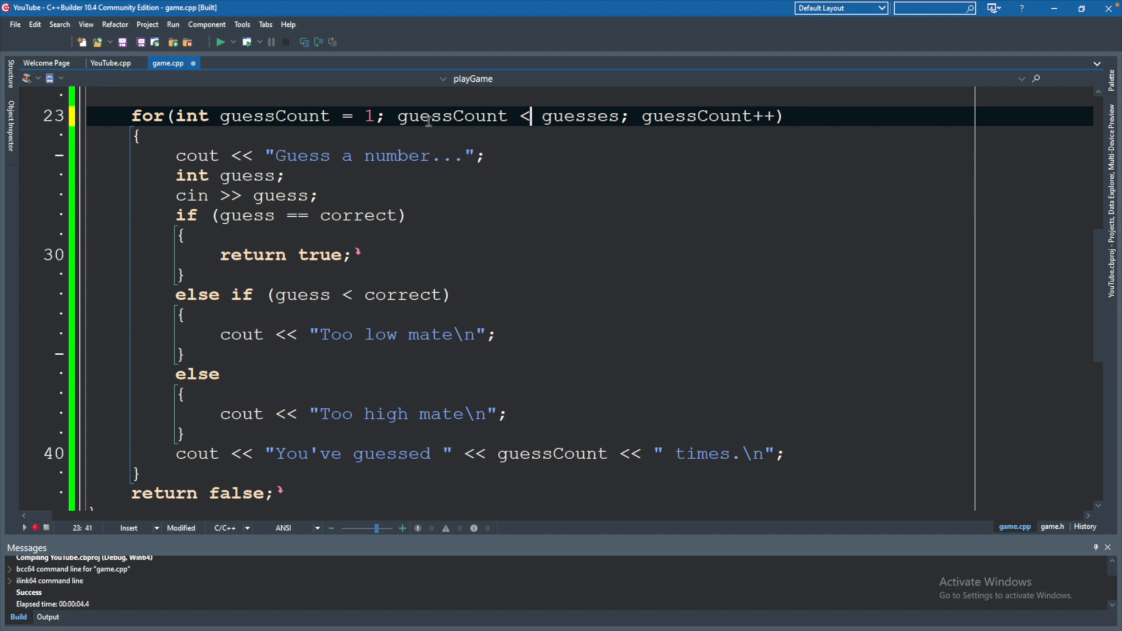
text(0)
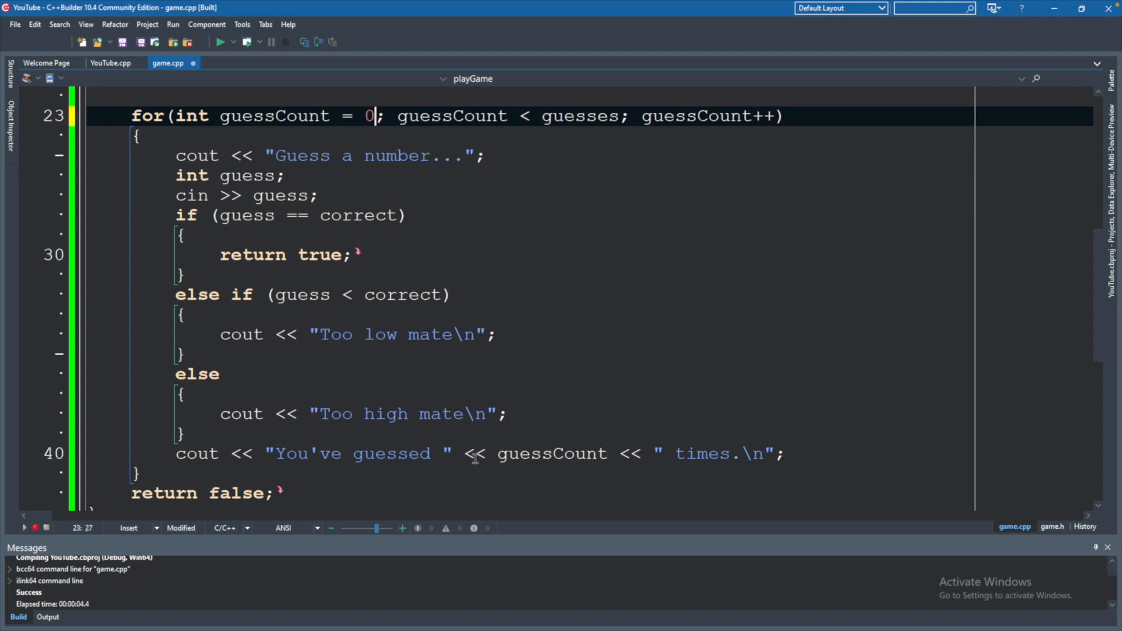
text(+1)
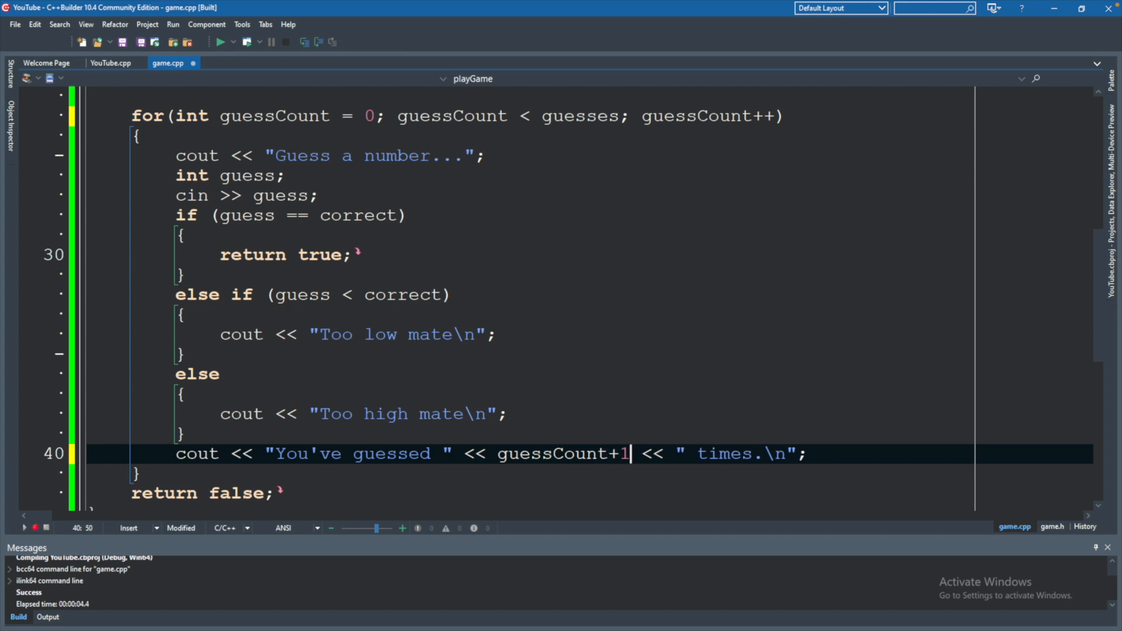